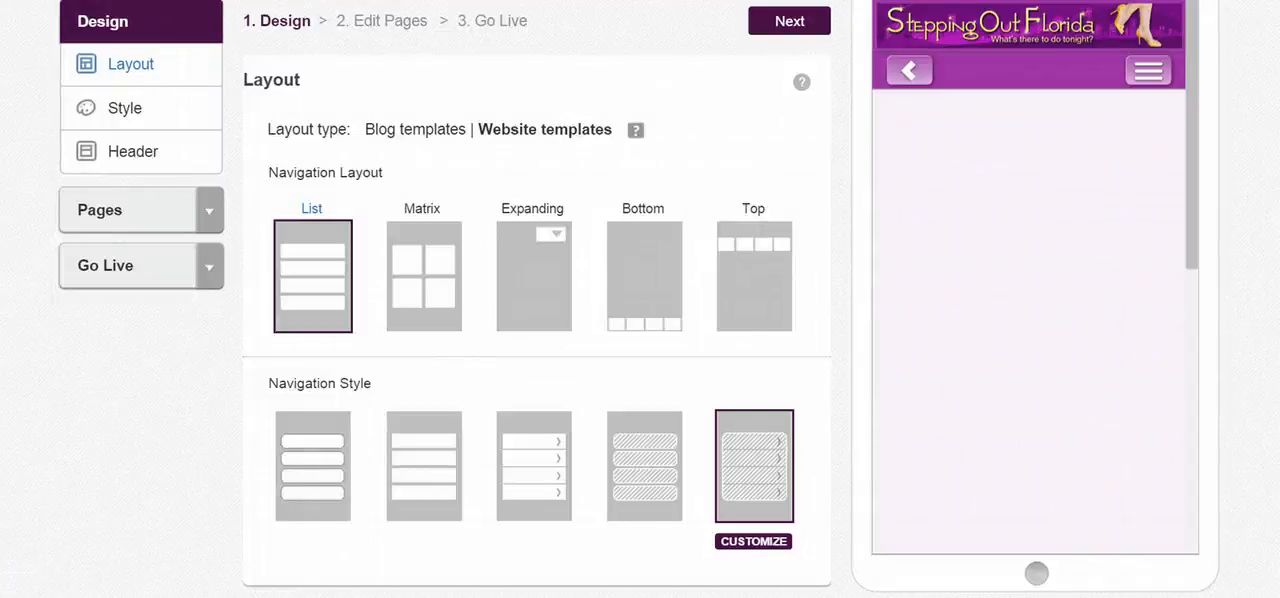
Step: Add a Tabs block with Tab 1, Tab 2 and Tab 3 to the Test page
{"action": "left_click", "coordinate": [99, 209]}
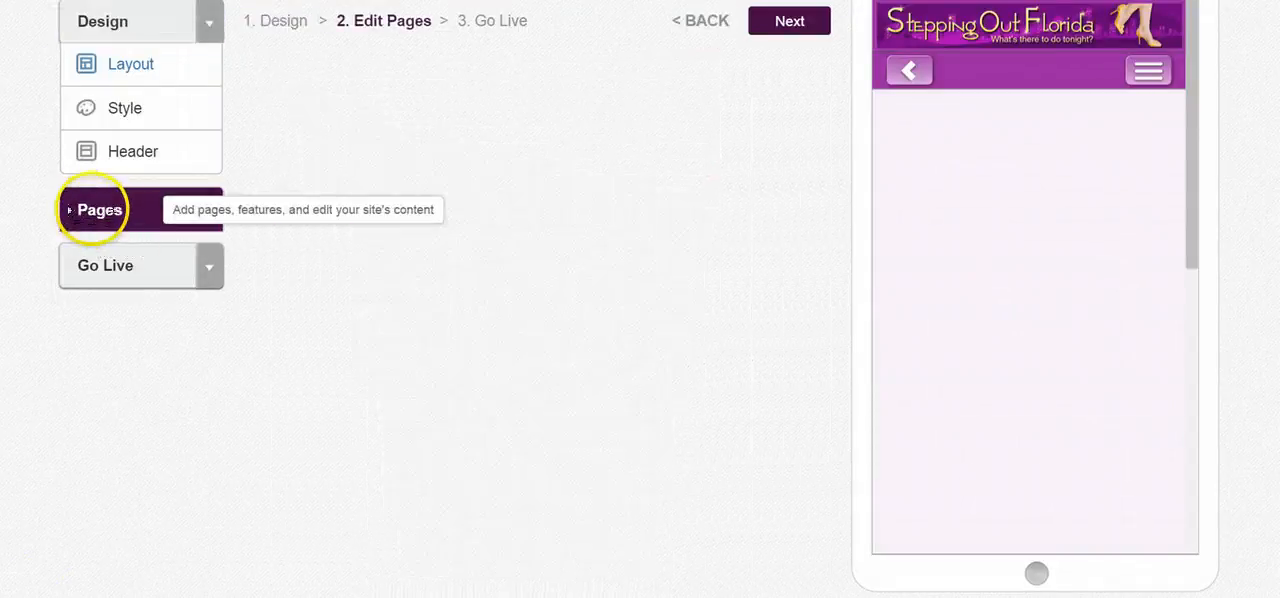
{"action": "left_click", "coordinate": [99, 209]}
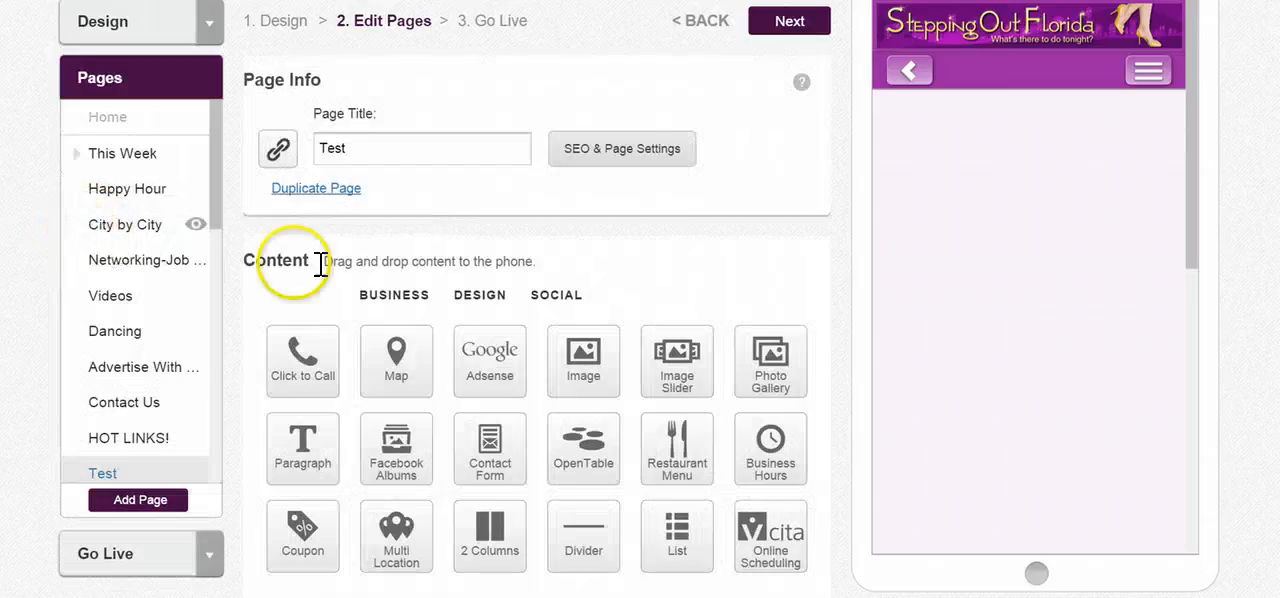
{"action": "left_click", "coordinate": [301, 294]}
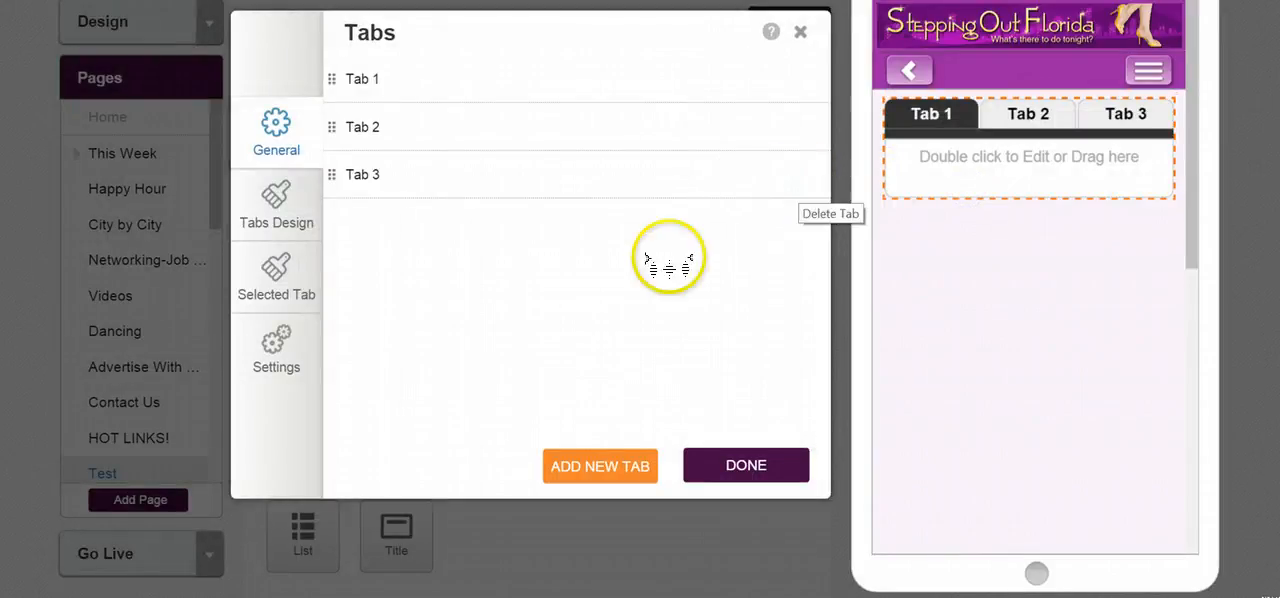
Step: Rename the three tabs to My Tab, My Tab My Tab and No Tab
{"action": "left_click", "coordinate": [361, 79]}
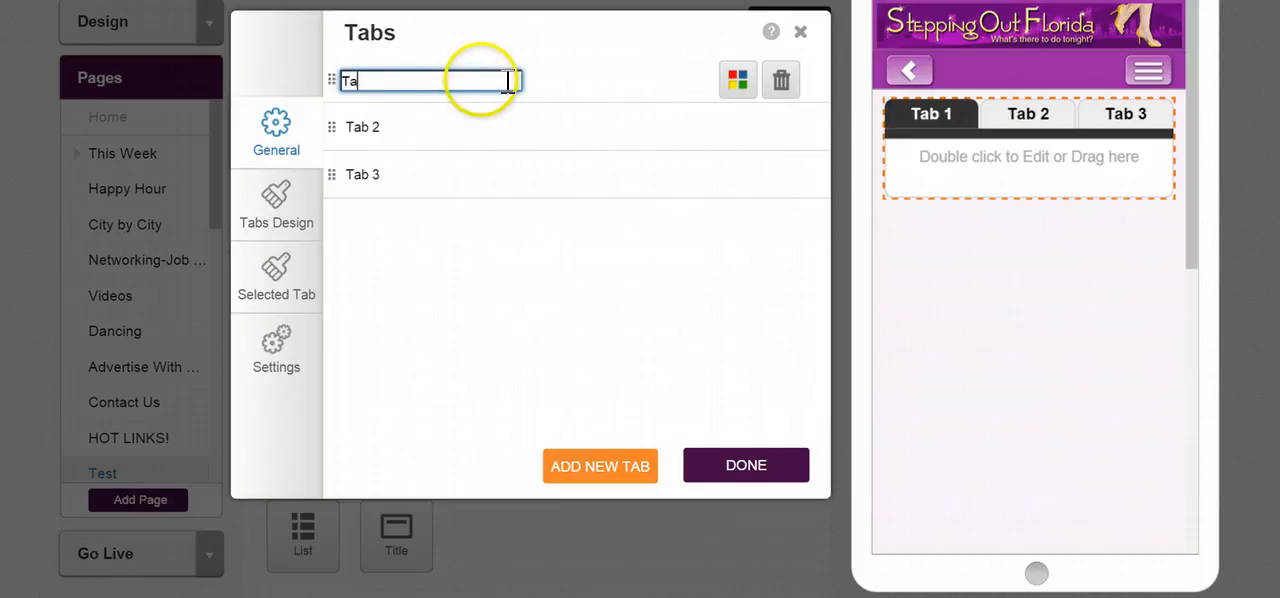
{"action": "type", "text": "My"}
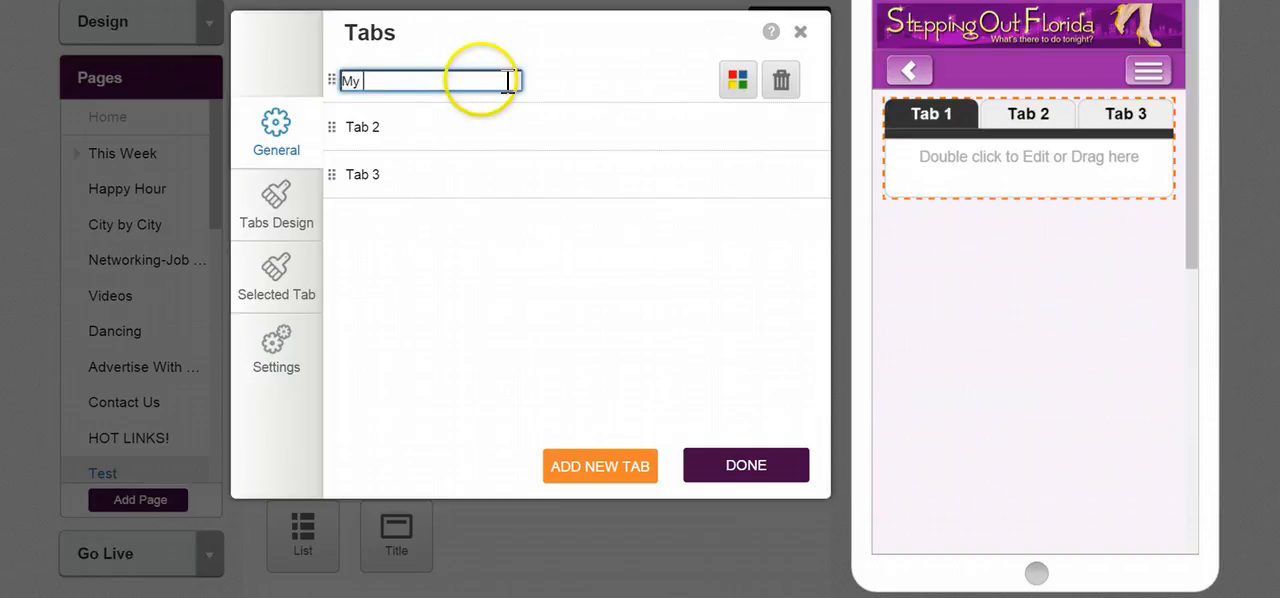
{"action": "type", "text": "Tab"}
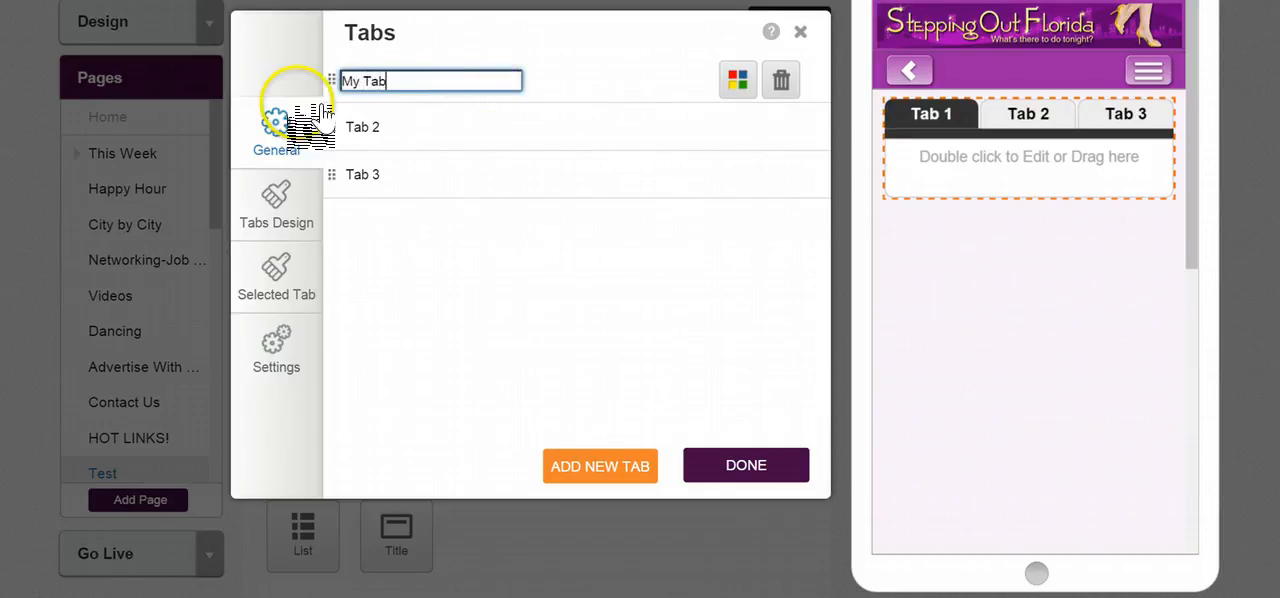
{"action": "left_click", "coordinate": [430, 128]}
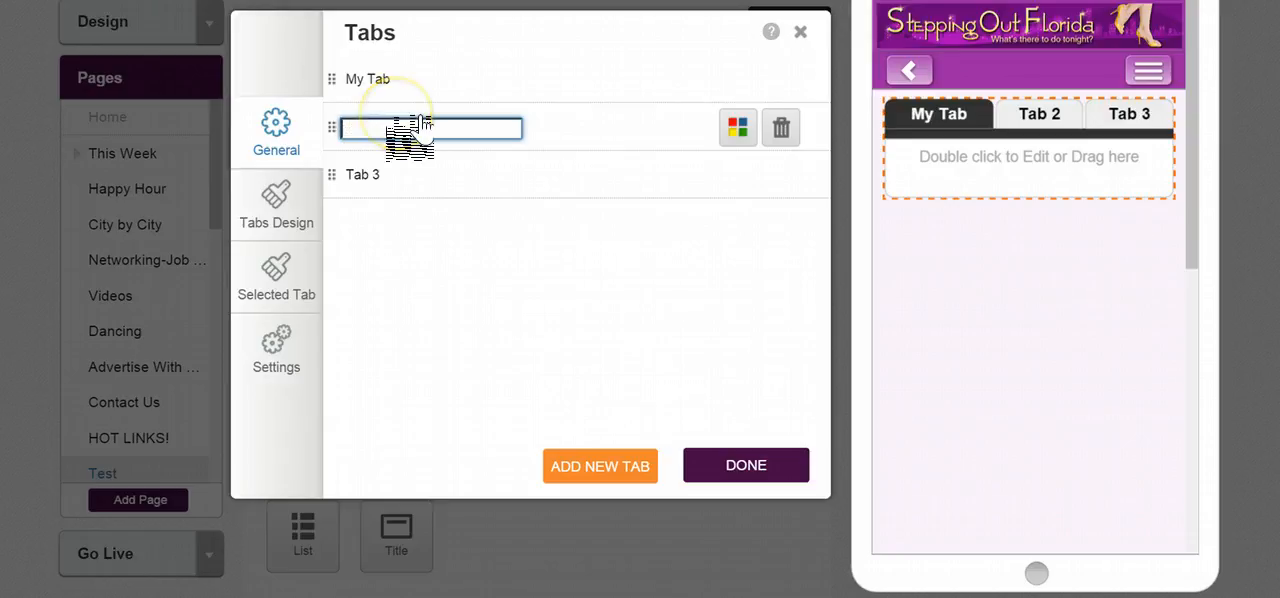
{"action": "type", "text": "My Tab My Tab"}
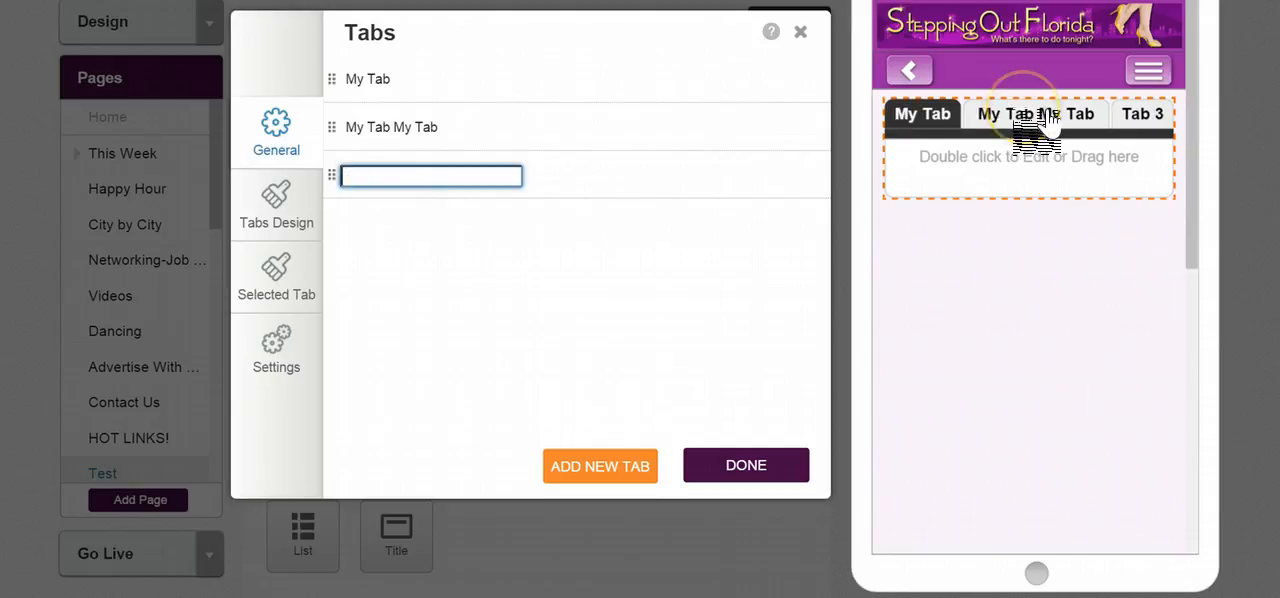
{"action": "type", "text": "No Tab"}
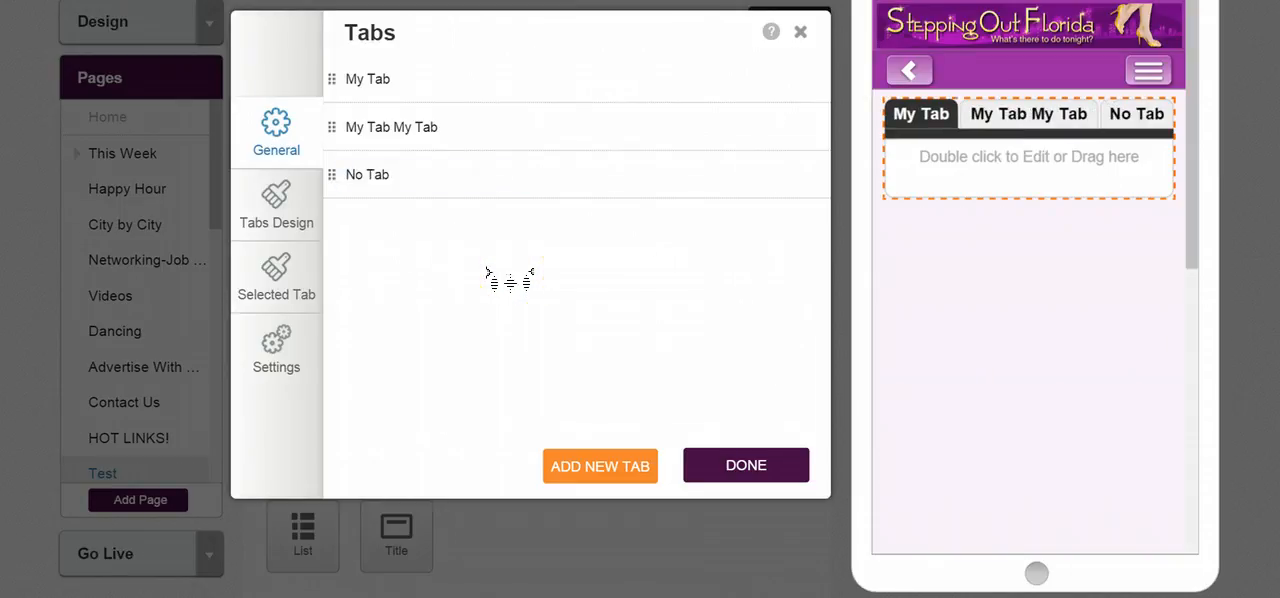
Step: Try the bottom and right-side tab shapes, then settle on a top-aligned layout
{"action": "left_click", "coordinate": [276, 205]}
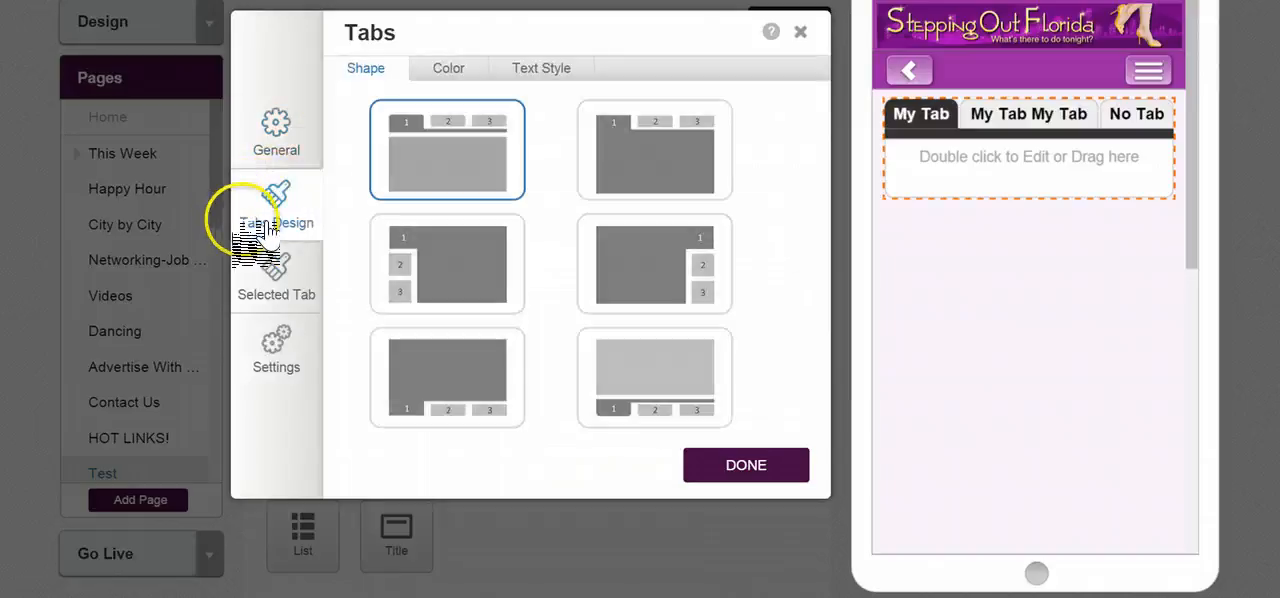
{"action": "left_click", "coordinate": [447, 263]}
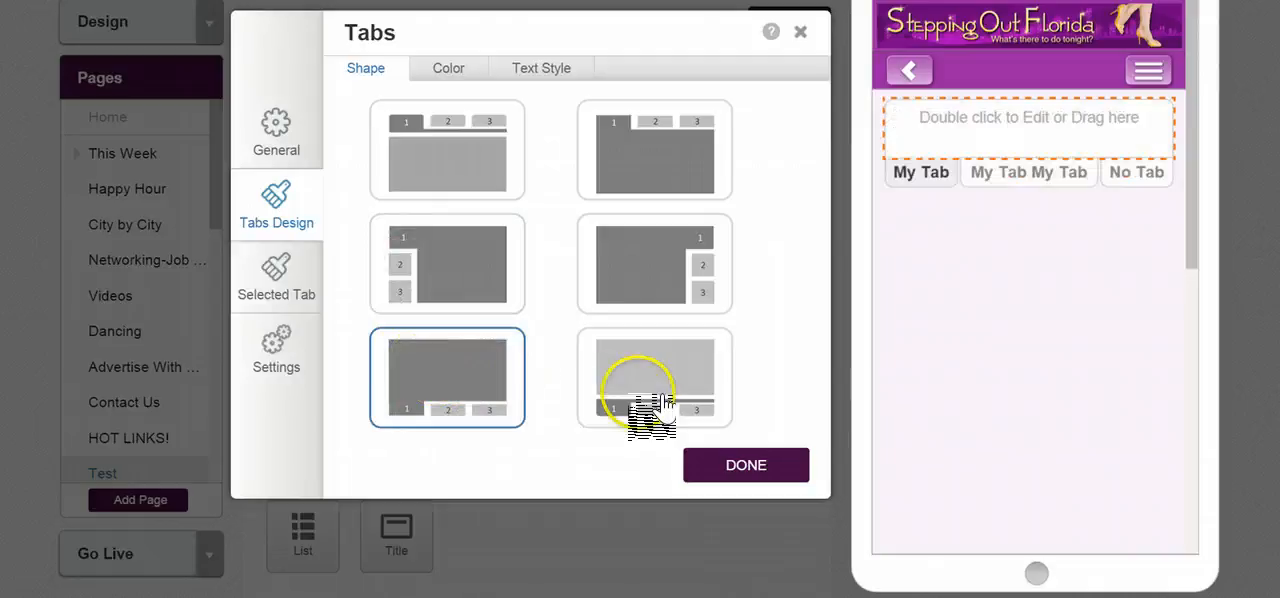
{"action": "left_click", "coordinate": [654, 377]}
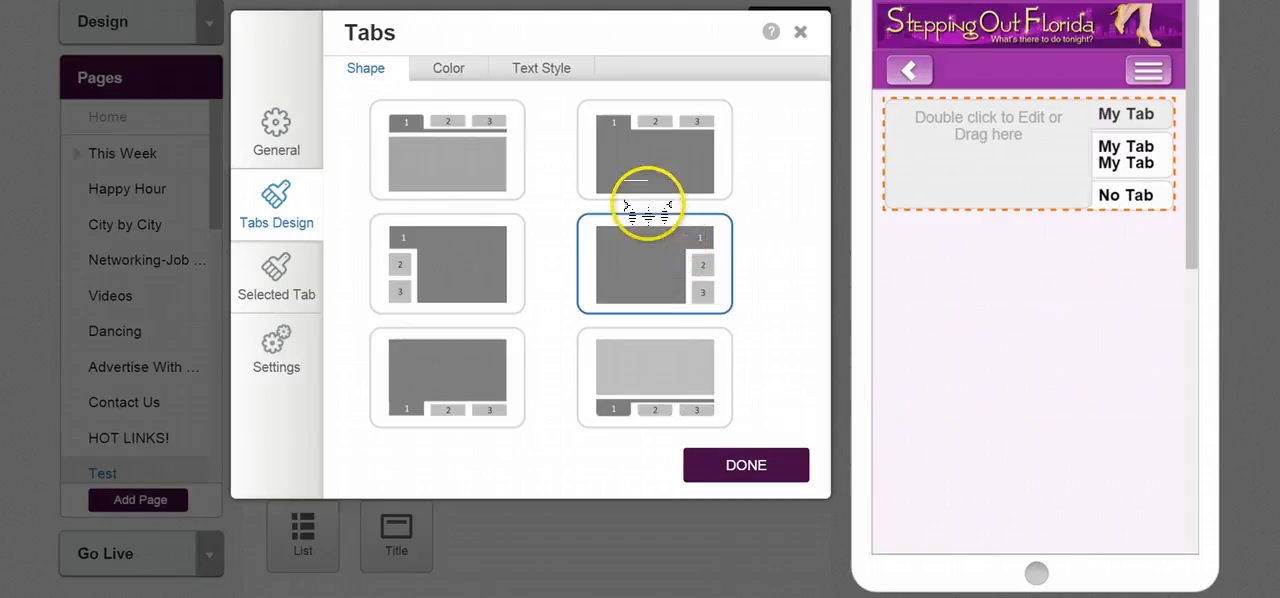
{"action": "left_click", "coordinate": [654, 150]}
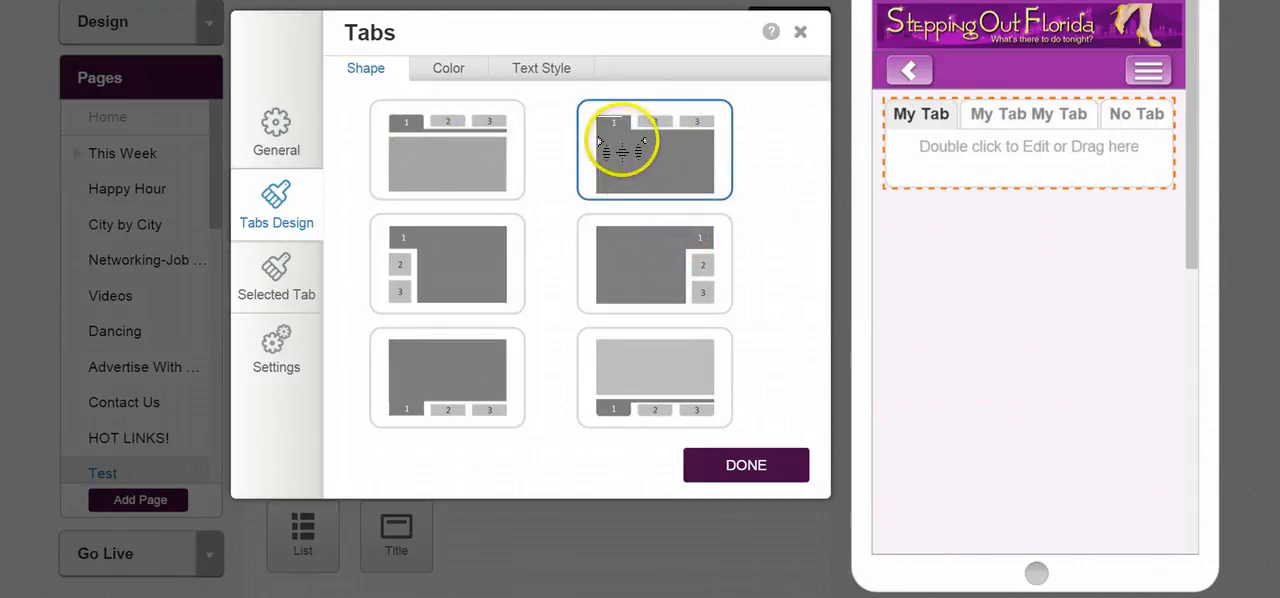
{"action": "mouse_move", "coordinate": [610, 125]}
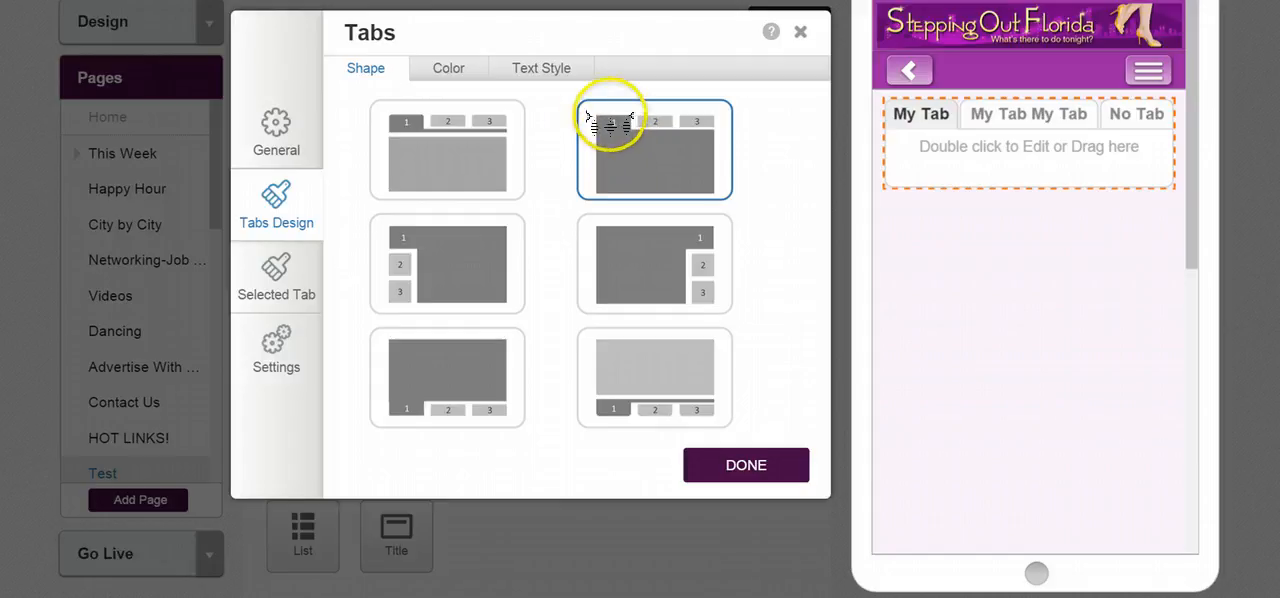
{"action": "left_click", "coordinate": [446, 150]}
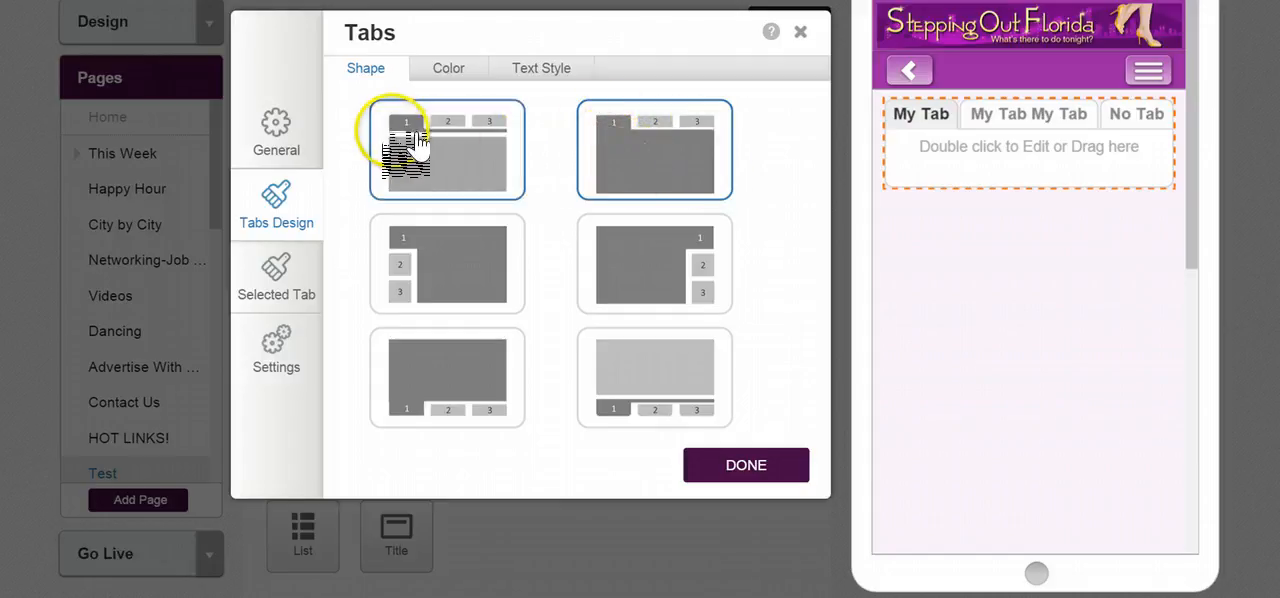
{"action": "mouse_move", "coordinate": [520, 180]}
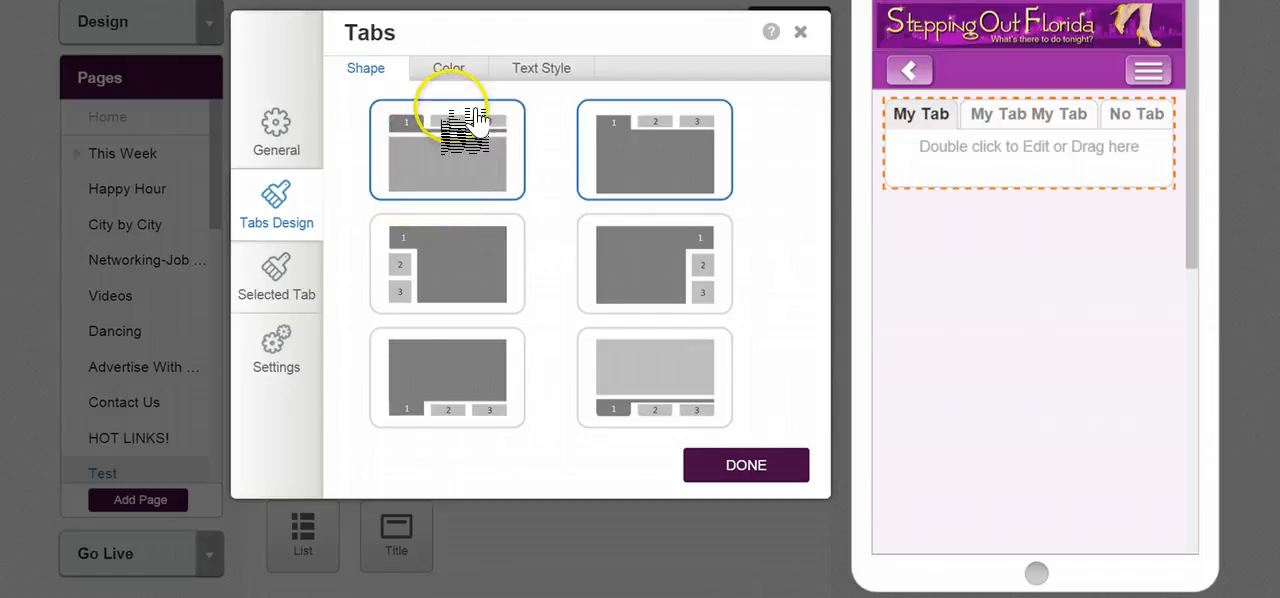
Step: Set the tab label text colour to black, then view the Selected Tab colour settings
{"action": "left_click", "coordinate": [448, 67]}
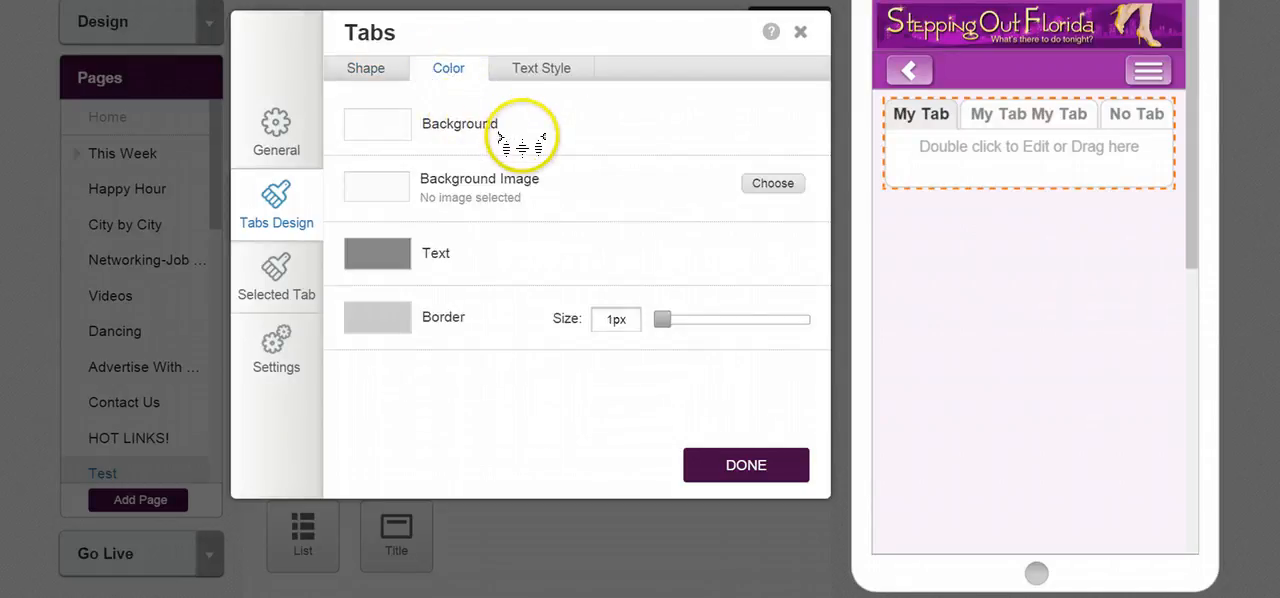
{"action": "left_click", "coordinate": [377, 123]}
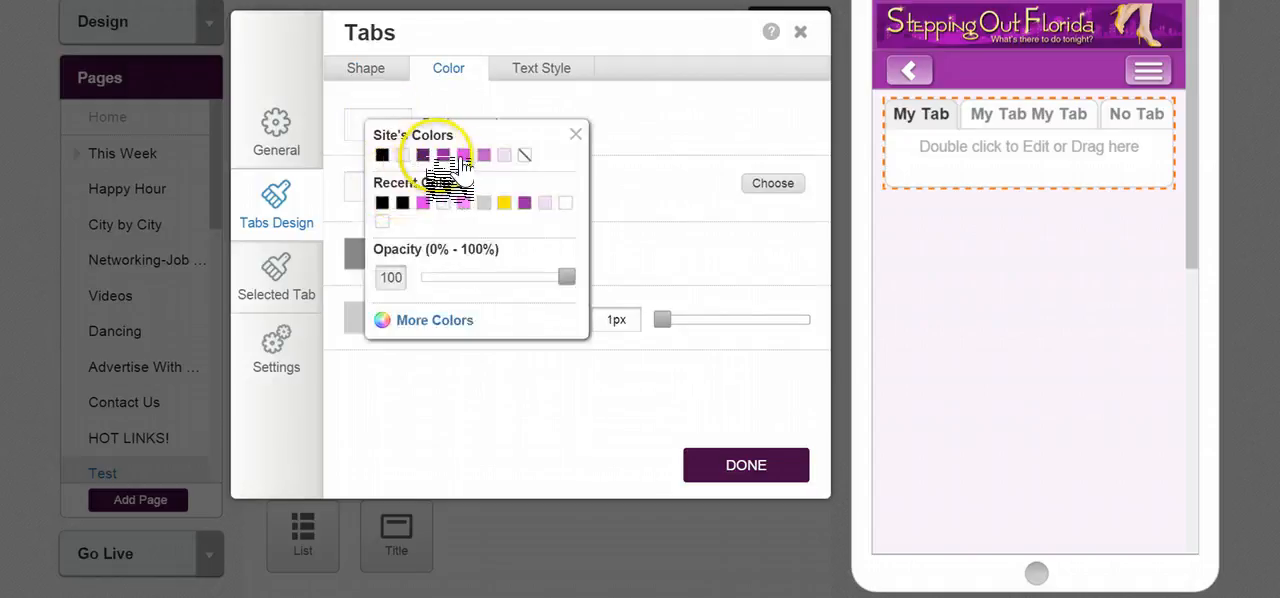
{"action": "left_click", "coordinate": [443, 155]}
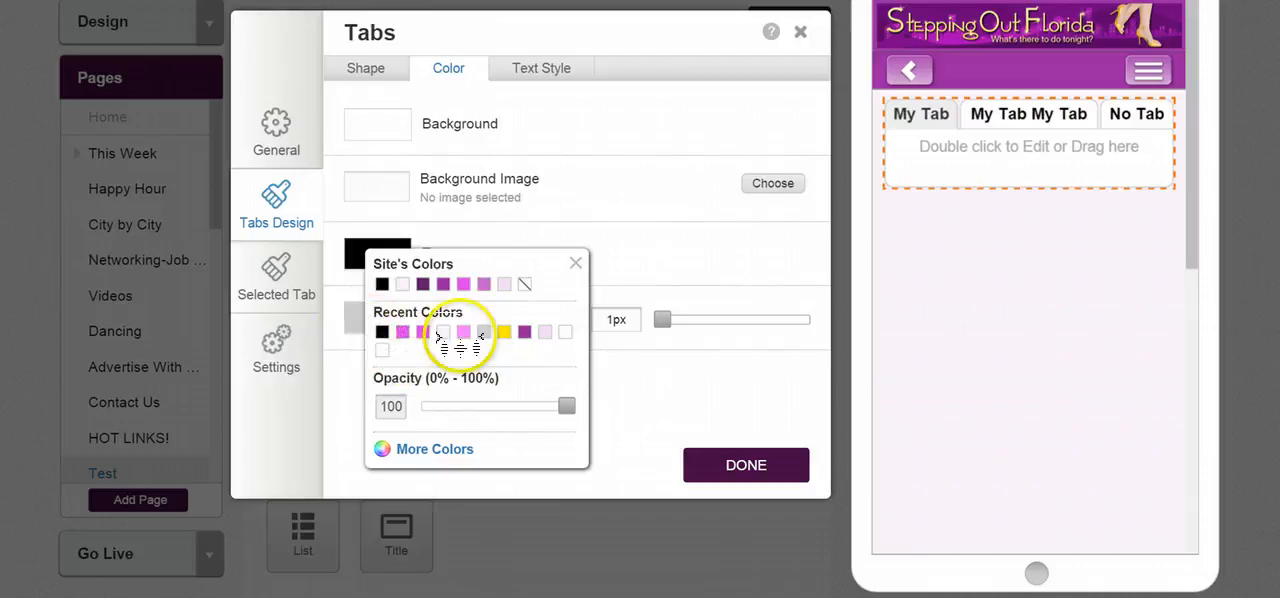
{"action": "left_click", "coordinate": [541, 68]}
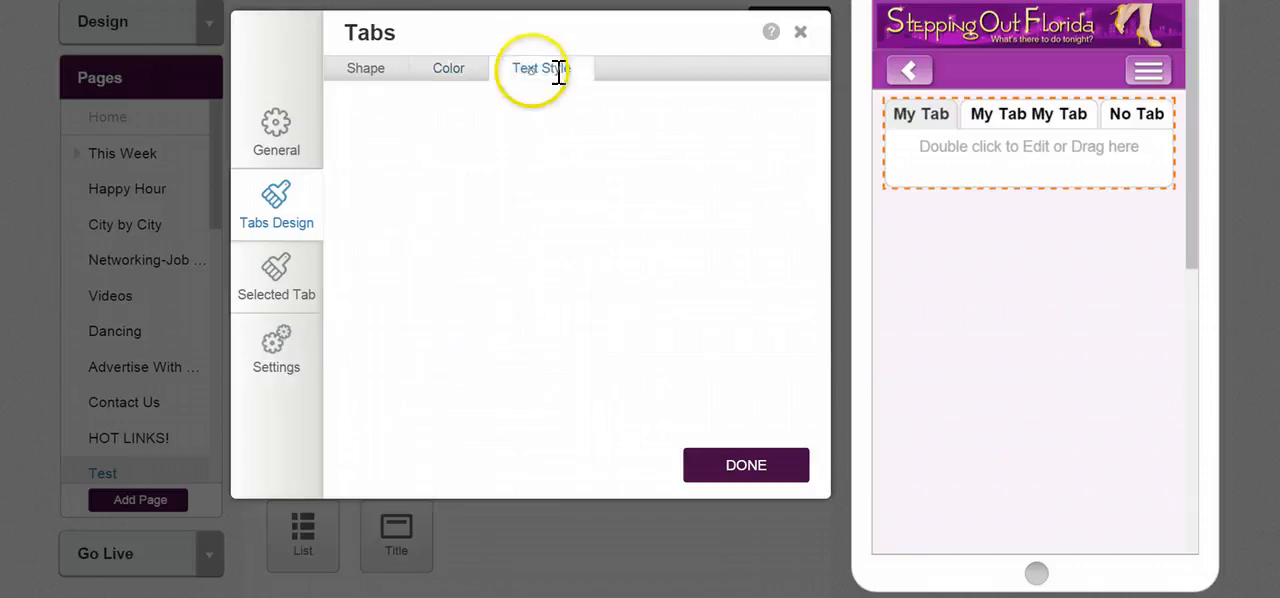
{"action": "left_click", "coordinate": [541, 68]}
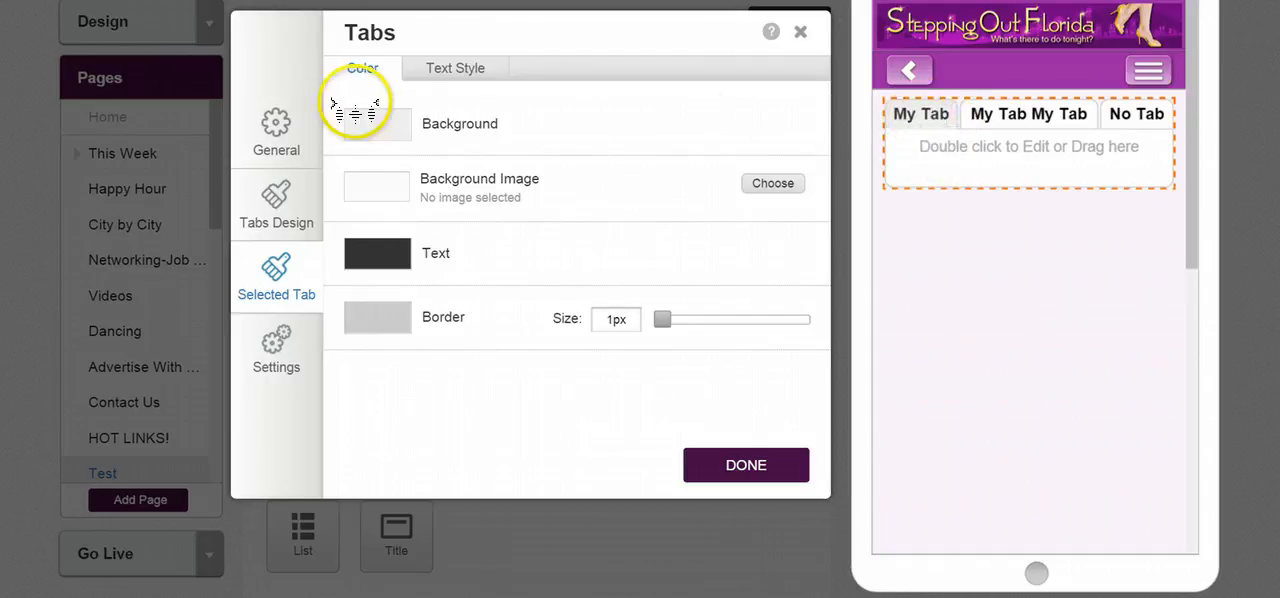
Step: Give the selected tab a yellow background and open the iPhone preview
{"action": "left_click", "coordinate": [376, 123]}
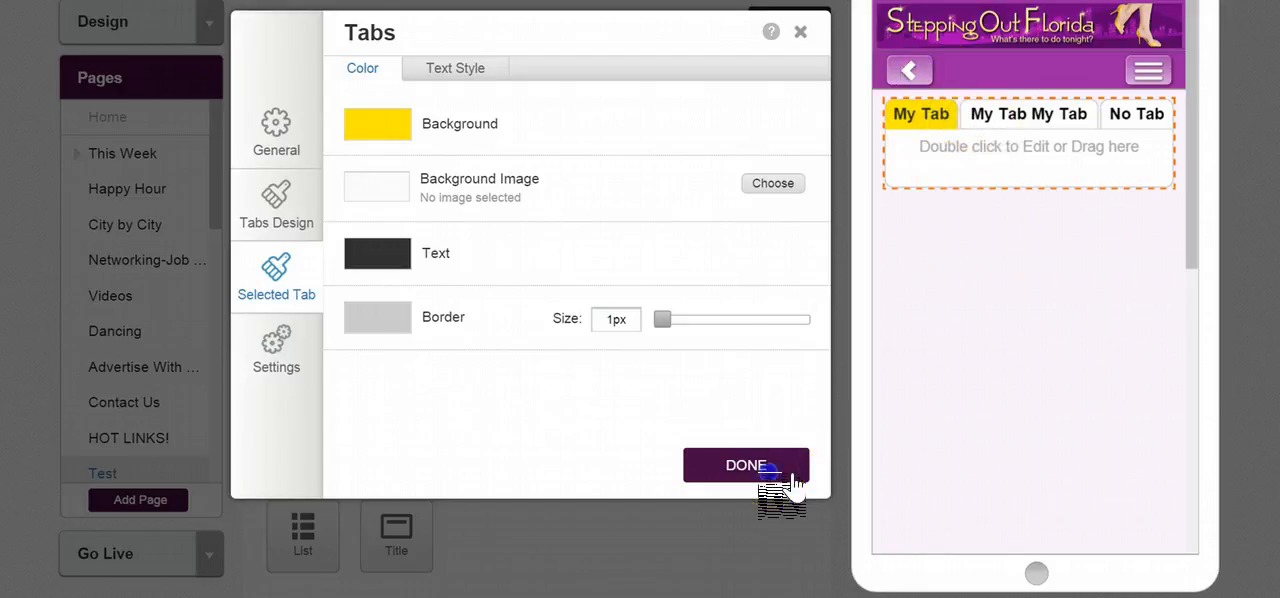
{"action": "left_click", "coordinate": [746, 465]}
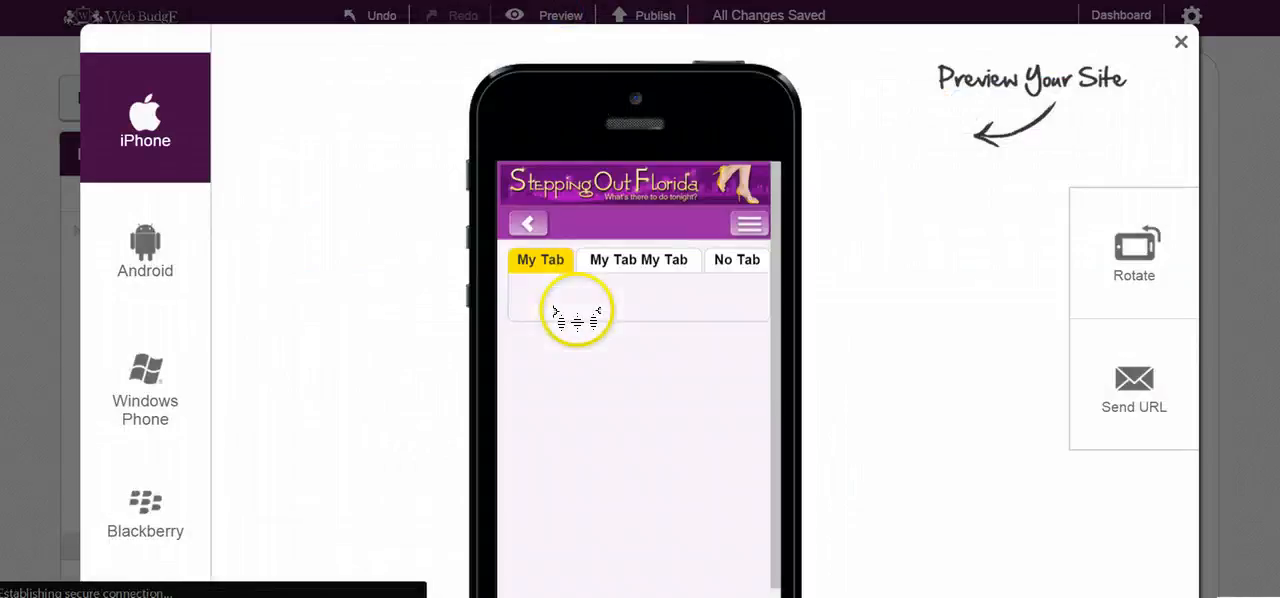
Step: Switch between My Tab My Tab and My Tab in the preview, then close it
{"action": "left_click", "coordinate": [638, 259]}
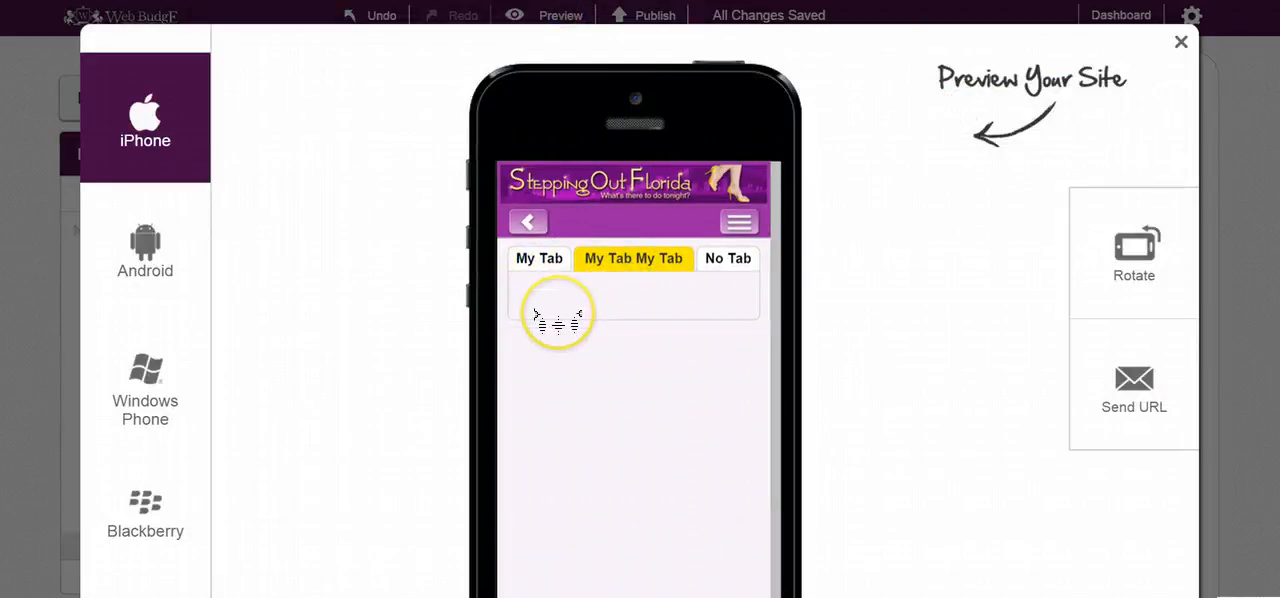
{"action": "left_click", "coordinate": [539, 258]}
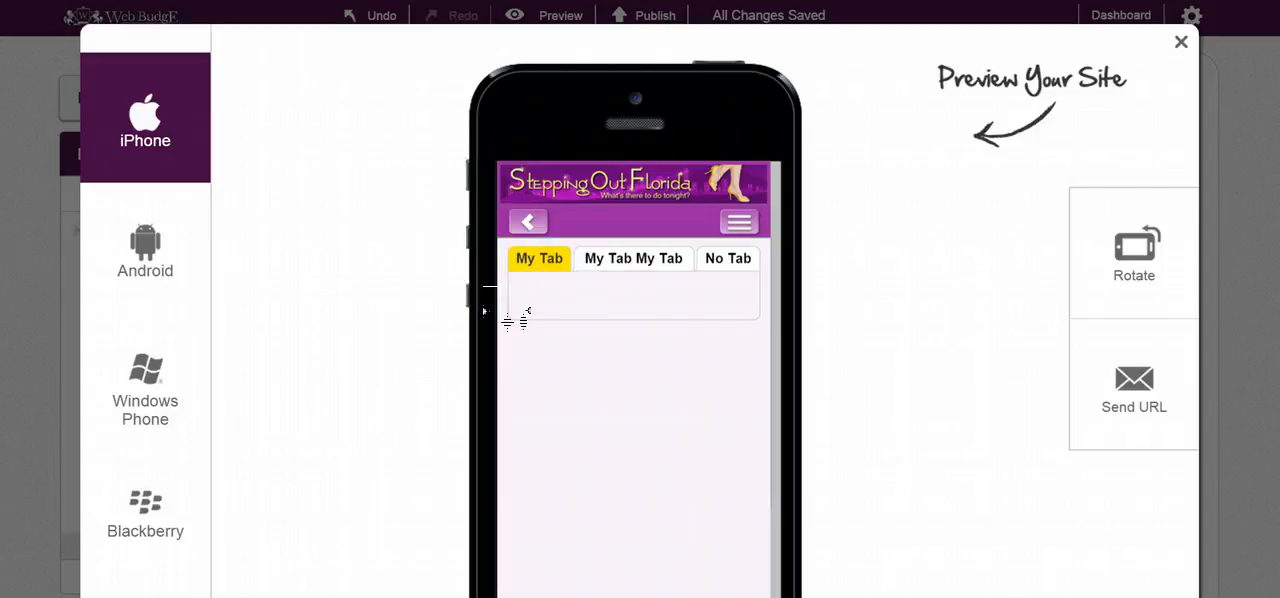
{"action": "left_click", "coordinate": [633, 258]}
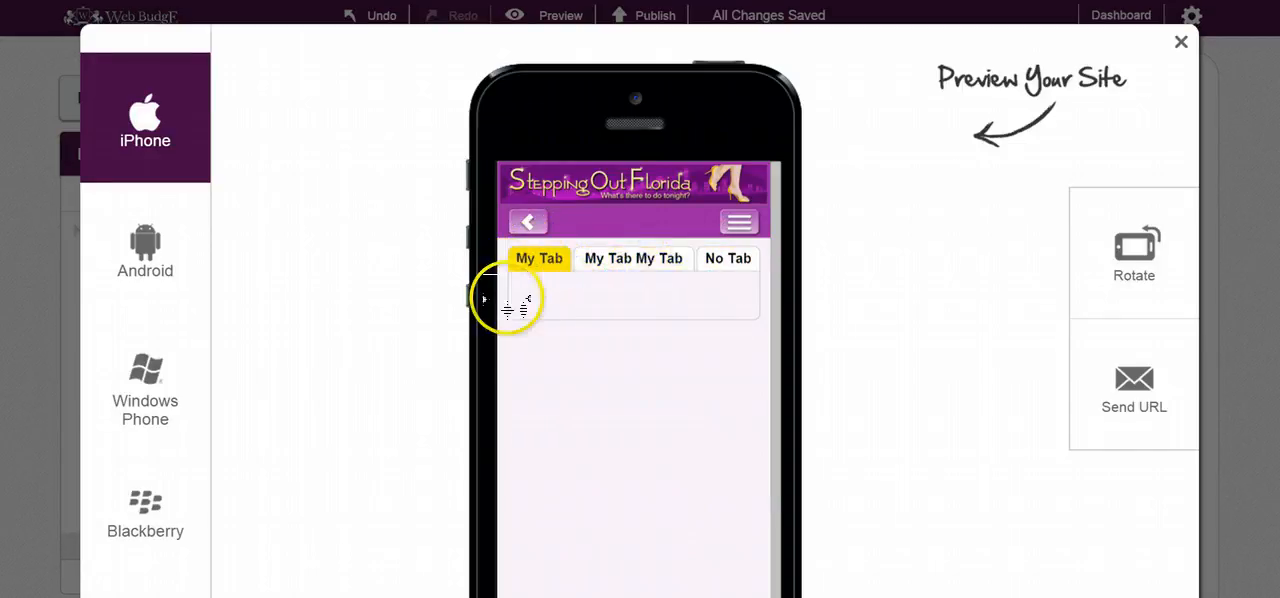
{"action": "left_click", "coordinate": [1181, 42]}
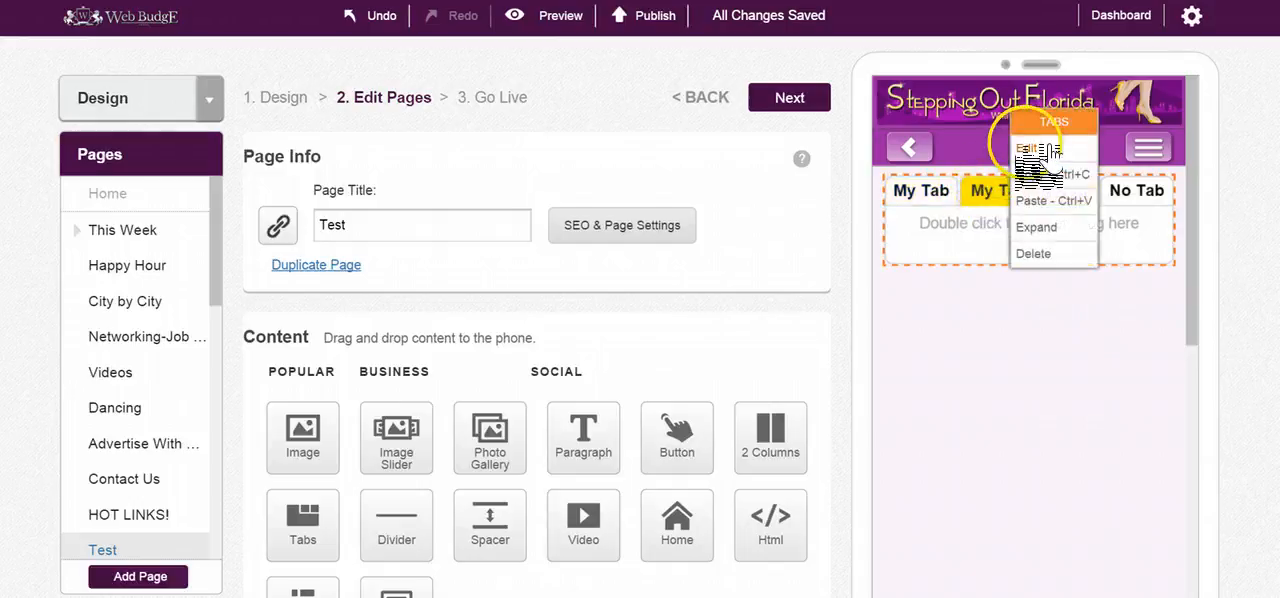
{"action": "left_click", "coordinate": [1037, 148]}
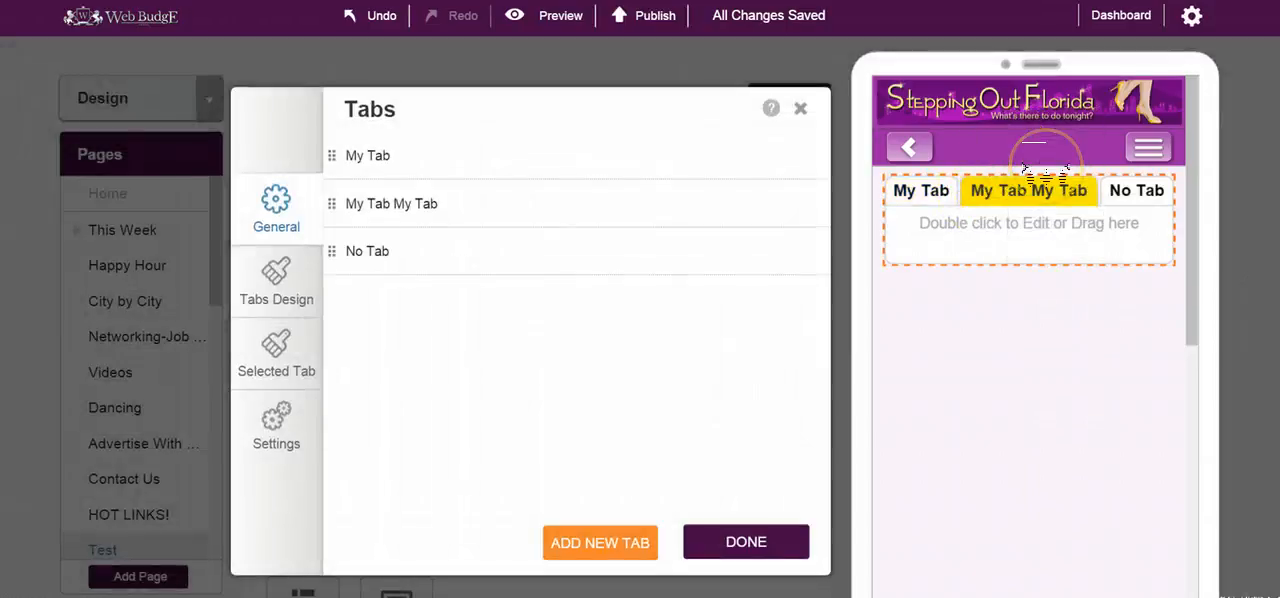
{"action": "left_click", "coordinate": [276, 425]}
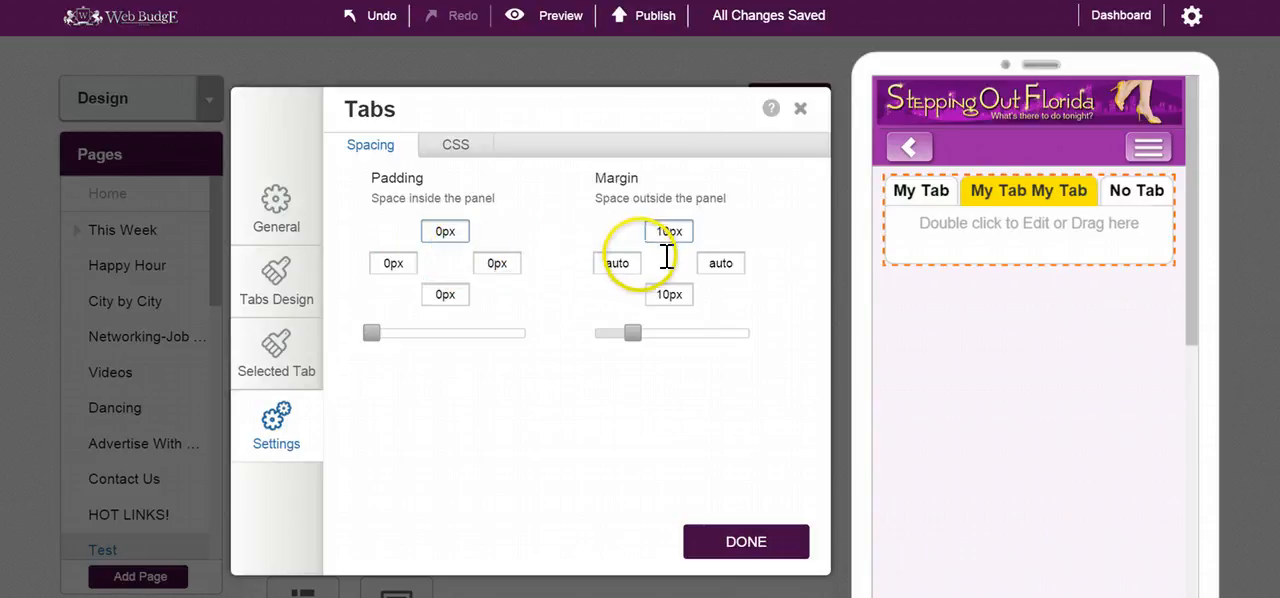
{"action": "left_click", "coordinate": [455, 144]}
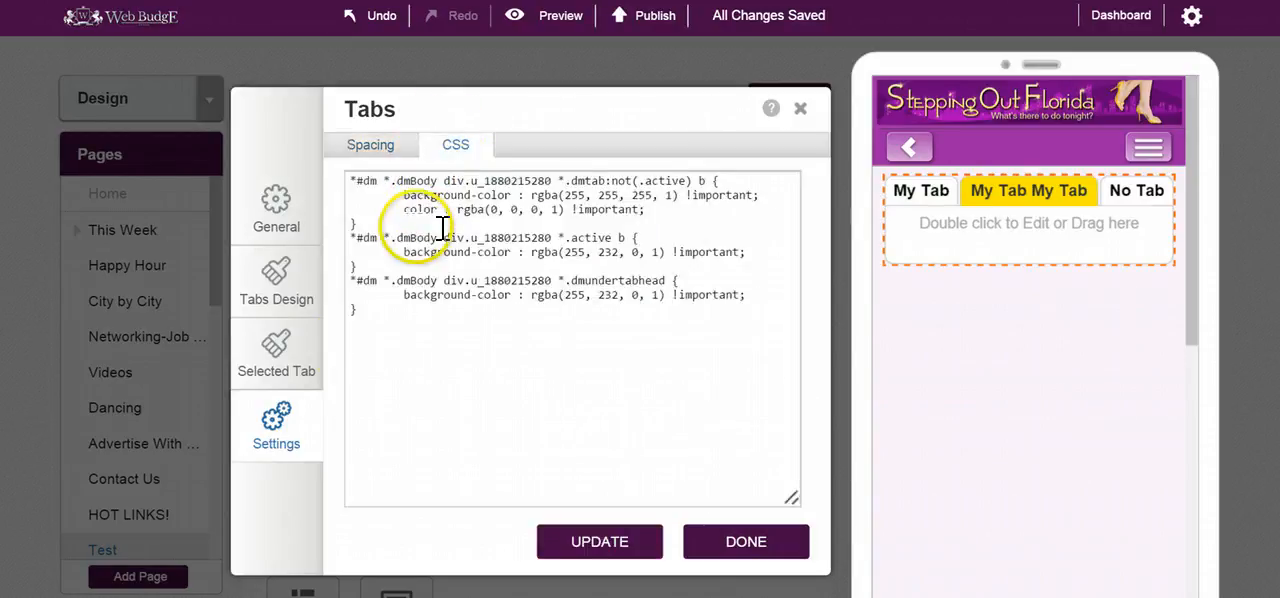
{"action": "left_click", "coordinate": [276, 350]}
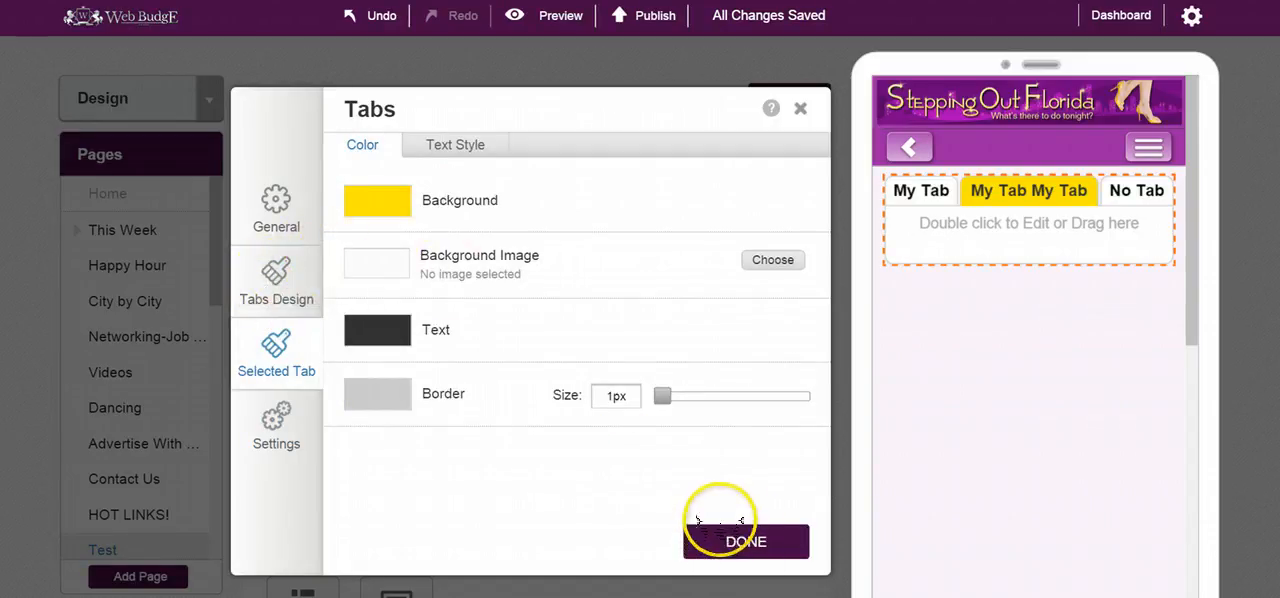
{"action": "left_click", "coordinate": [746, 541]}
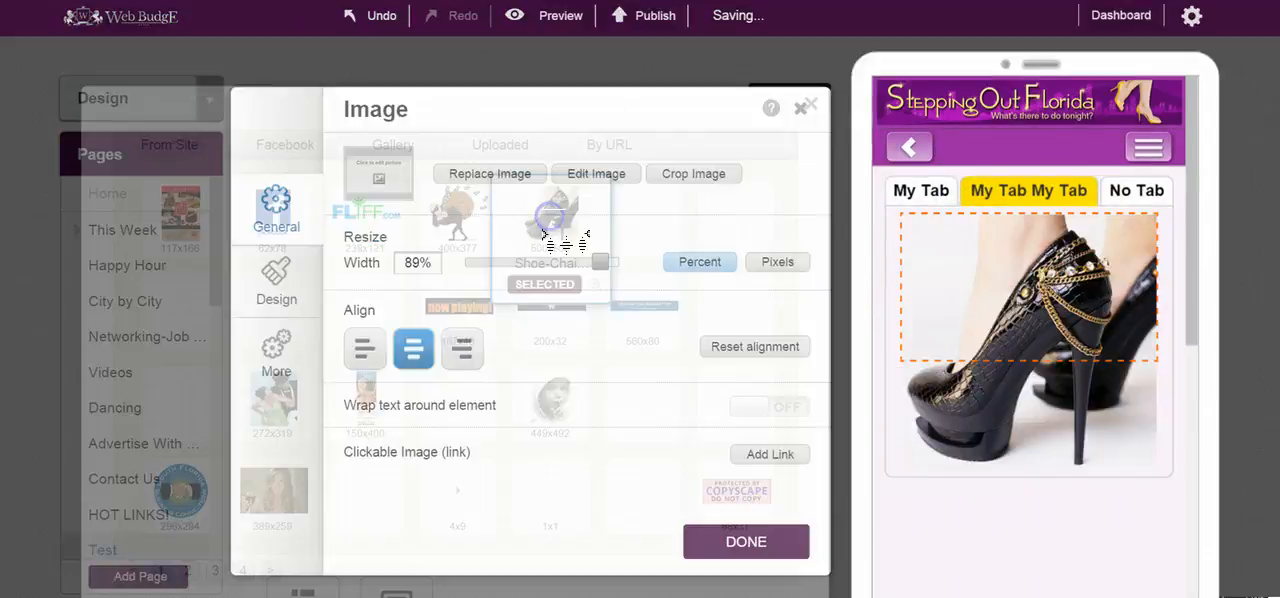
Step: Place the shoe image and a PayPal Buy Now button below it in the second tab
{"action": "left_click", "coordinate": [746, 541]}
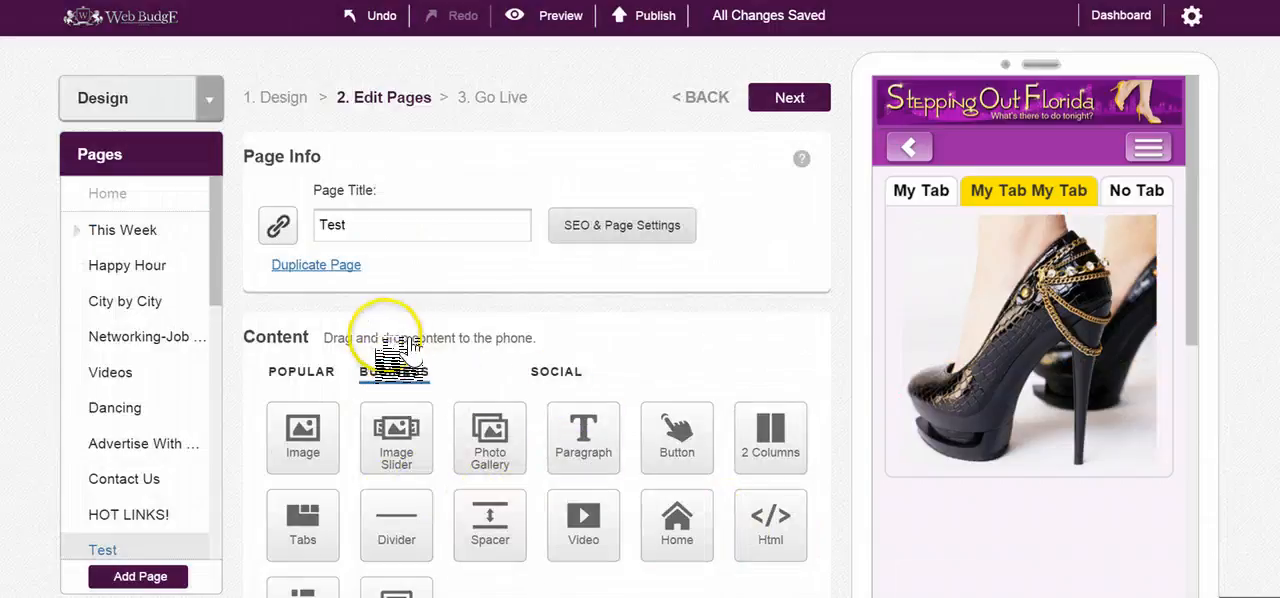
{"action": "left_click", "coordinate": [394, 371]}
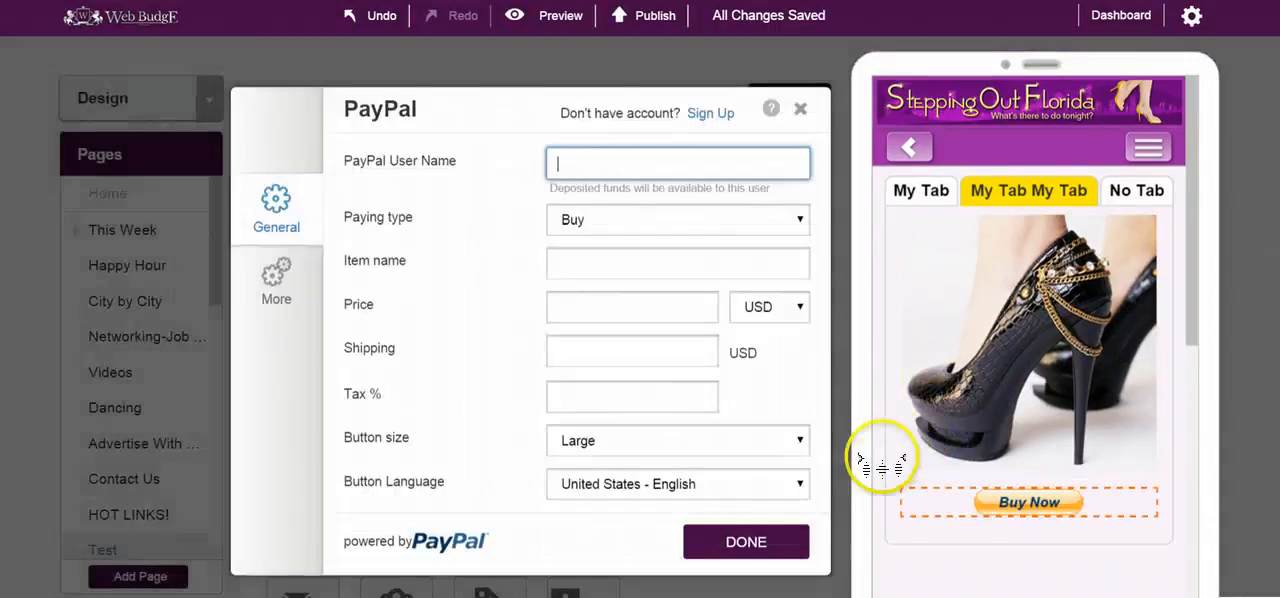
{"action": "left_click", "coordinate": [801, 108]}
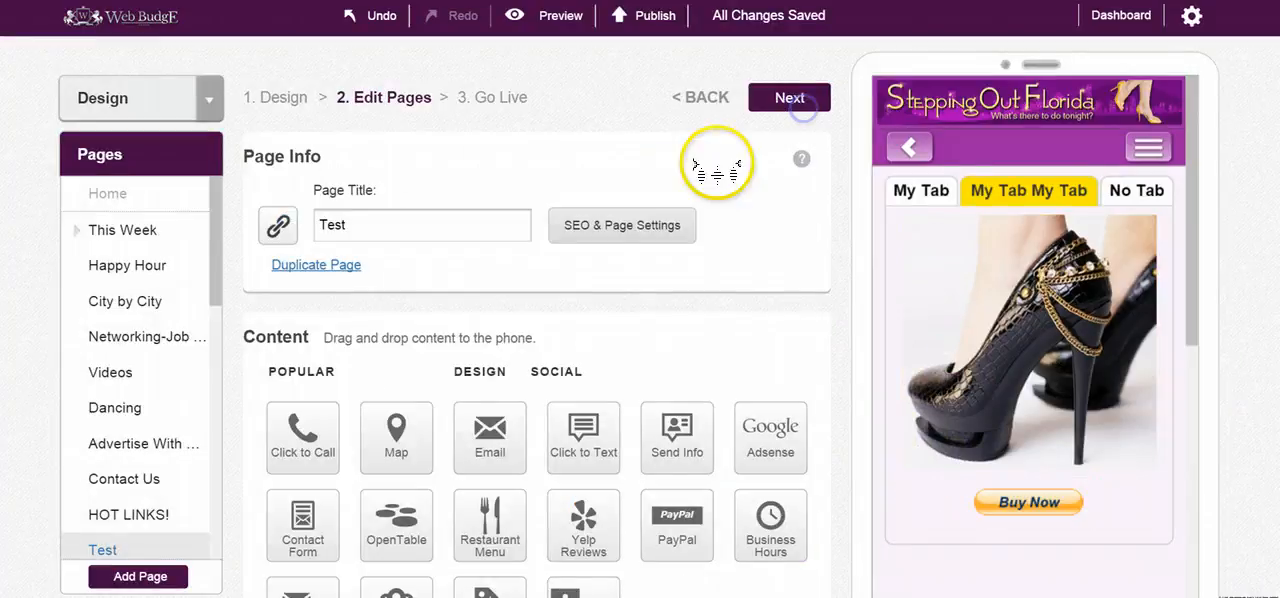
{"action": "left_click", "coordinate": [559, 15]}
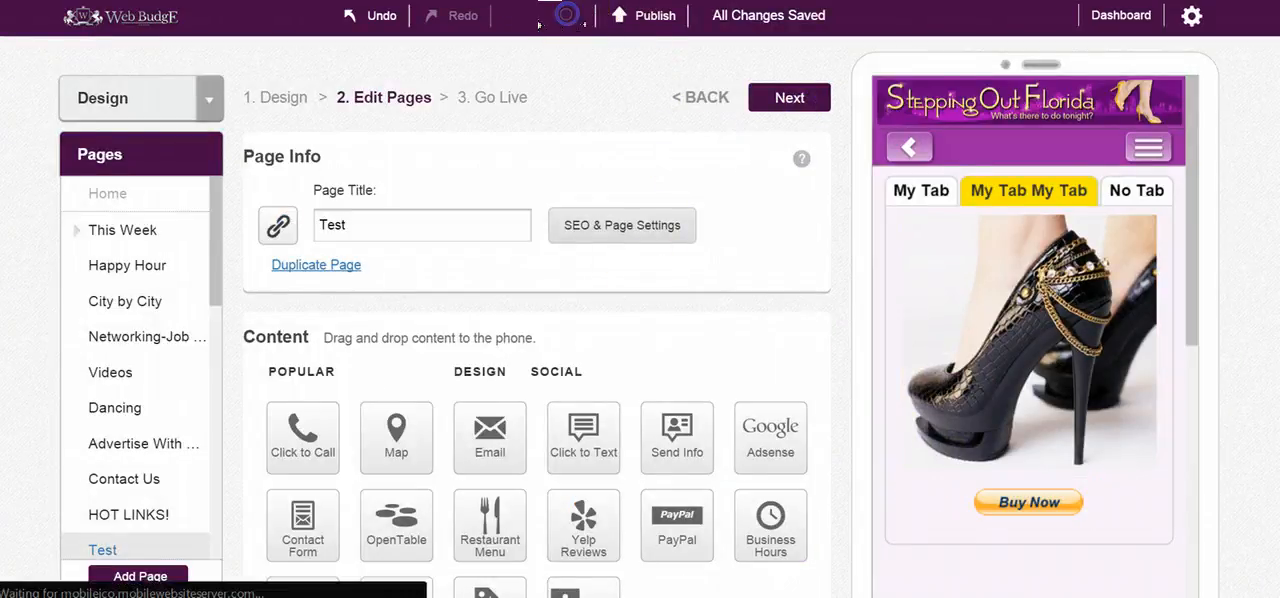
{"action": "left_click", "coordinate": [560, 15]}
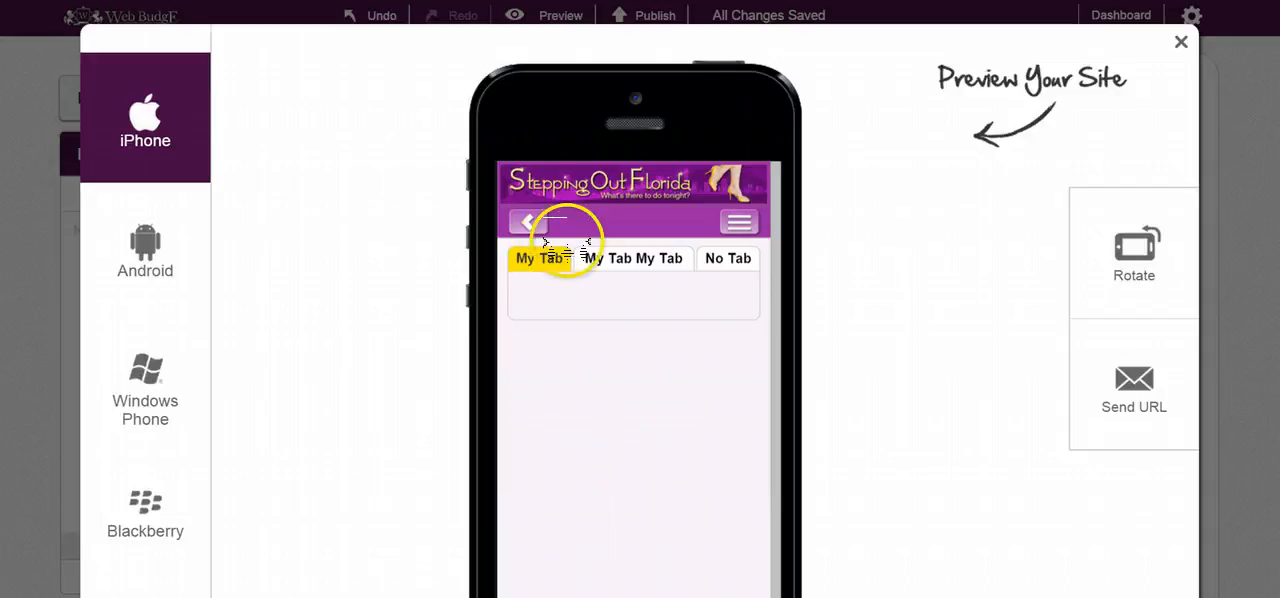
{"action": "left_click", "coordinate": [633, 258]}
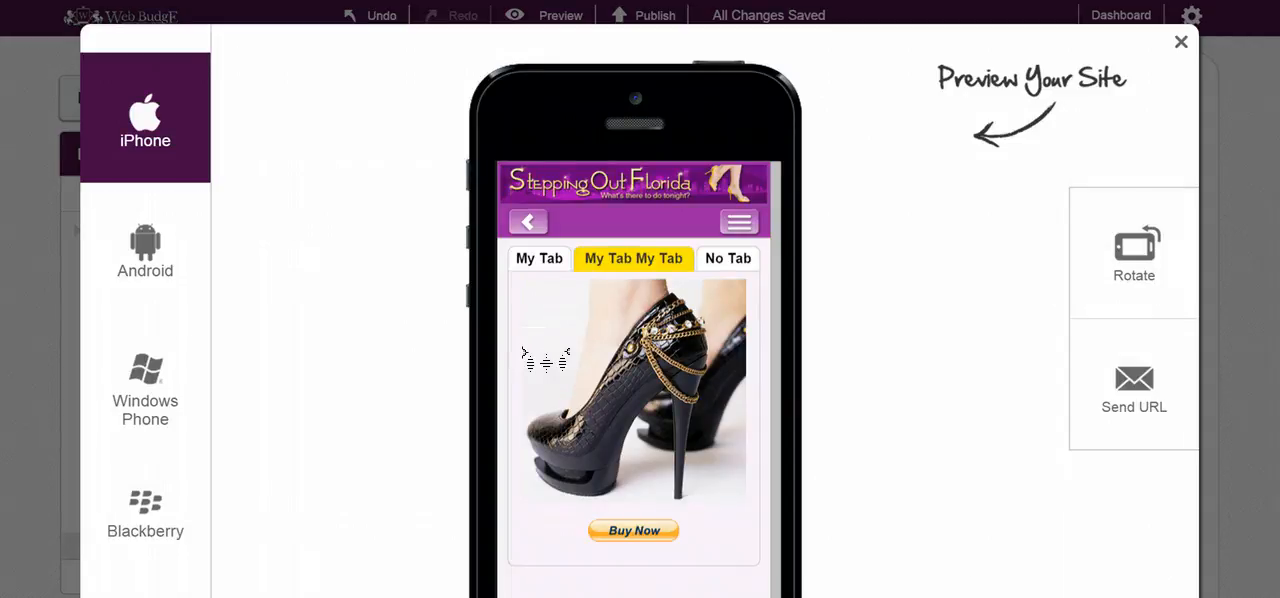
{"action": "left_click", "coordinate": [1181, 42]}
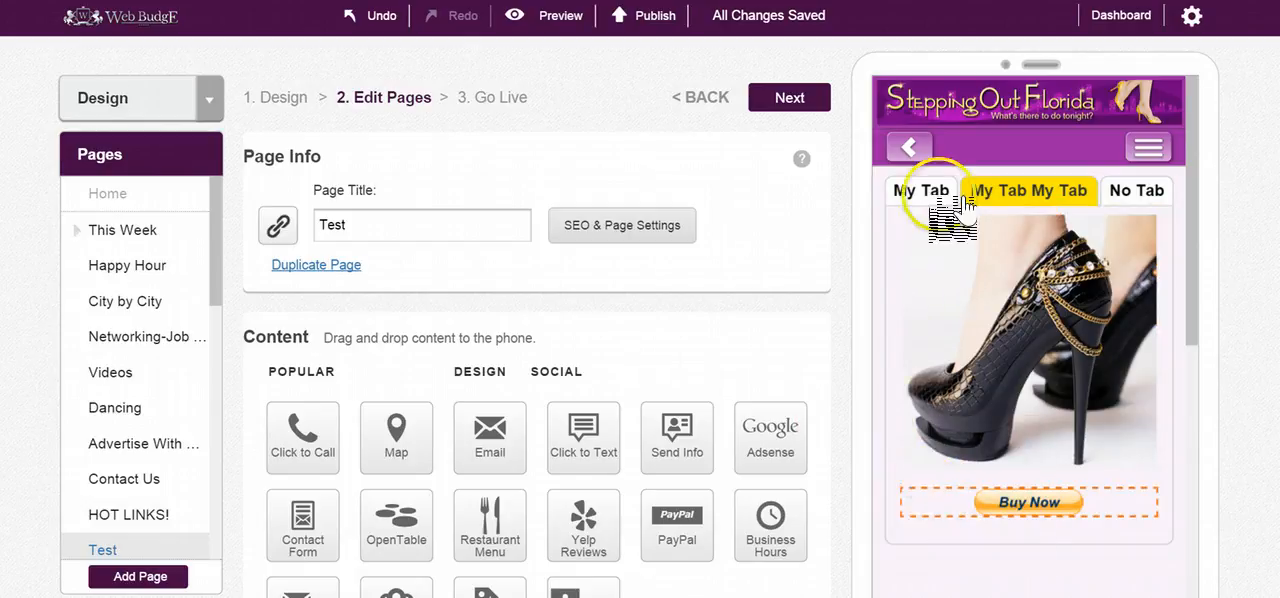
Step: Switch the tab shape to a vertical column on the left side
{"action": "left_click", "coordinate": [920, 190]}
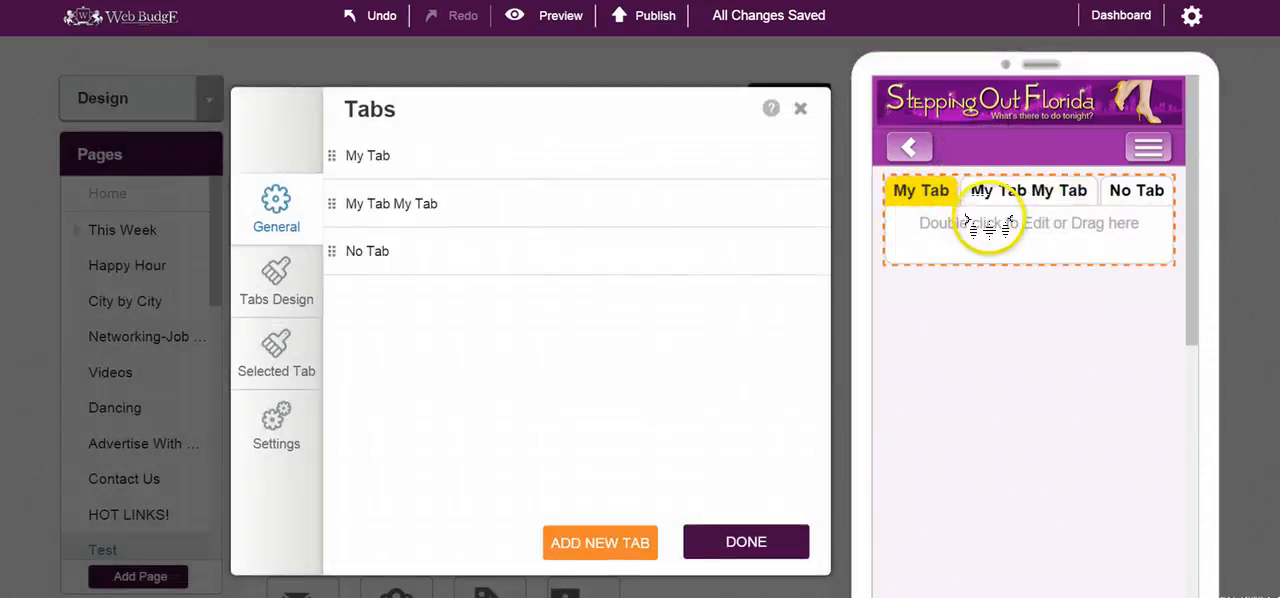
{"action": "left_click", "coordinate": [276, 280]}
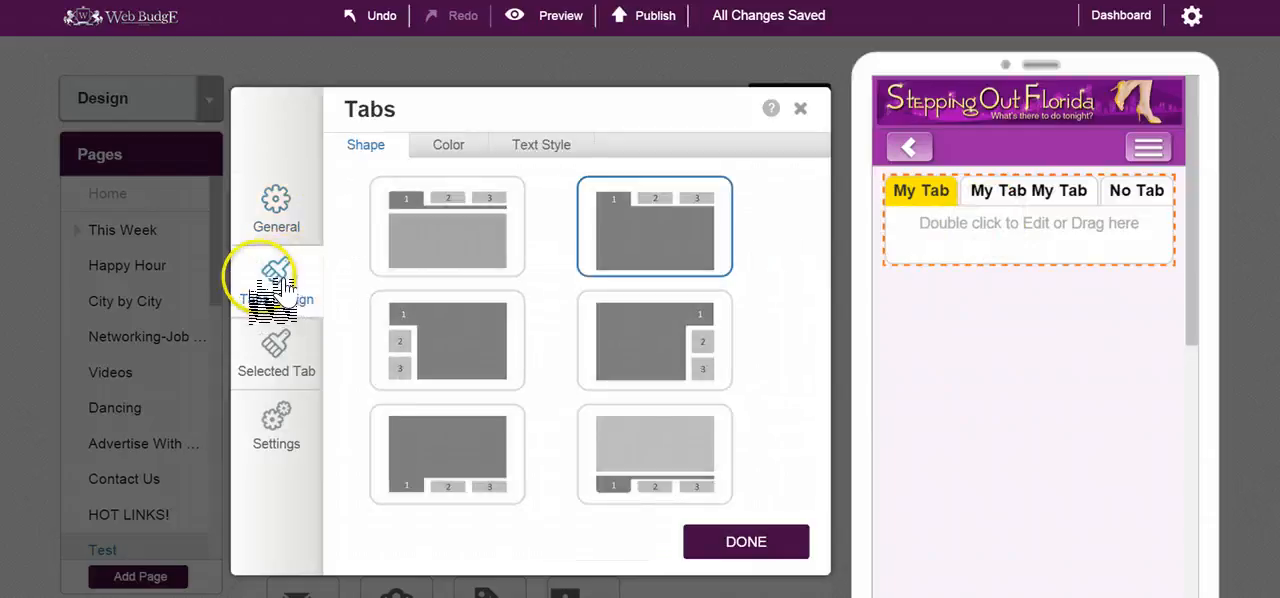
{"action": "left_click", "coordinate": [446, 340]}
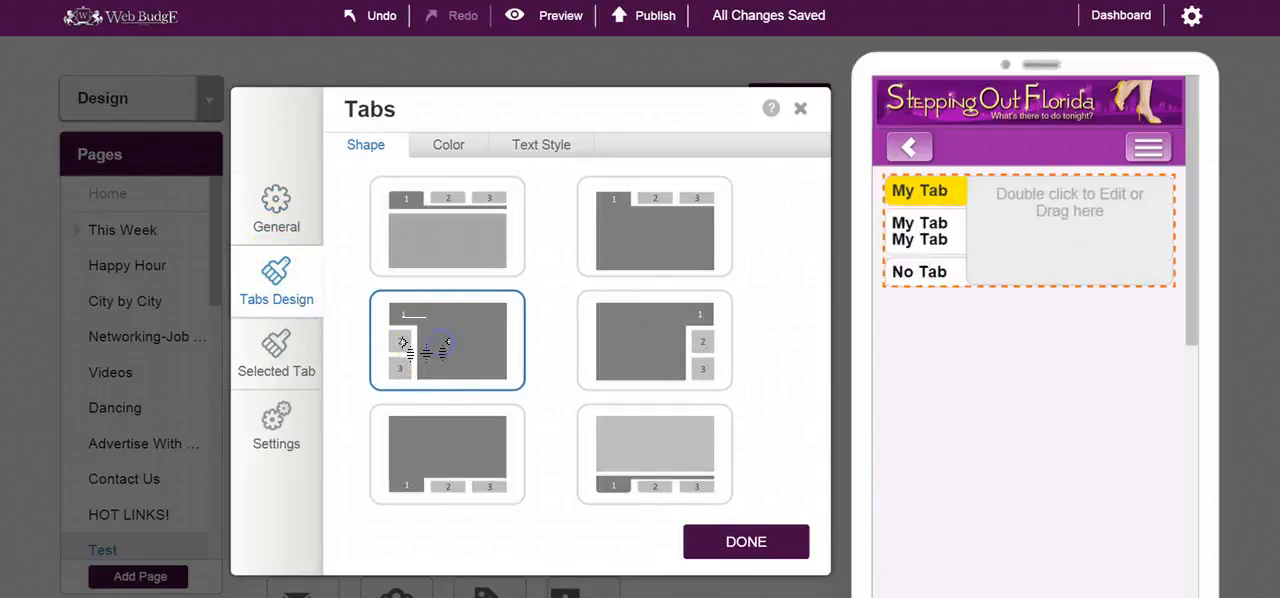
{"action": "left_click", "coordinate": [447, 340]}
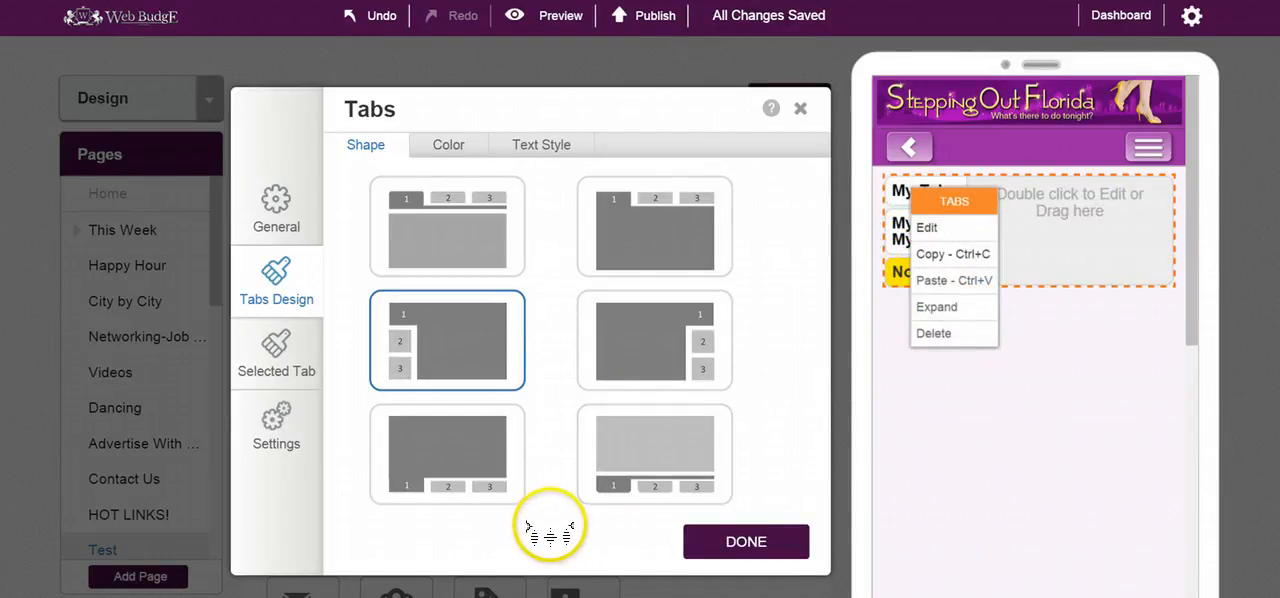
{"action": "left_click", "coordinate": [746, 541]}
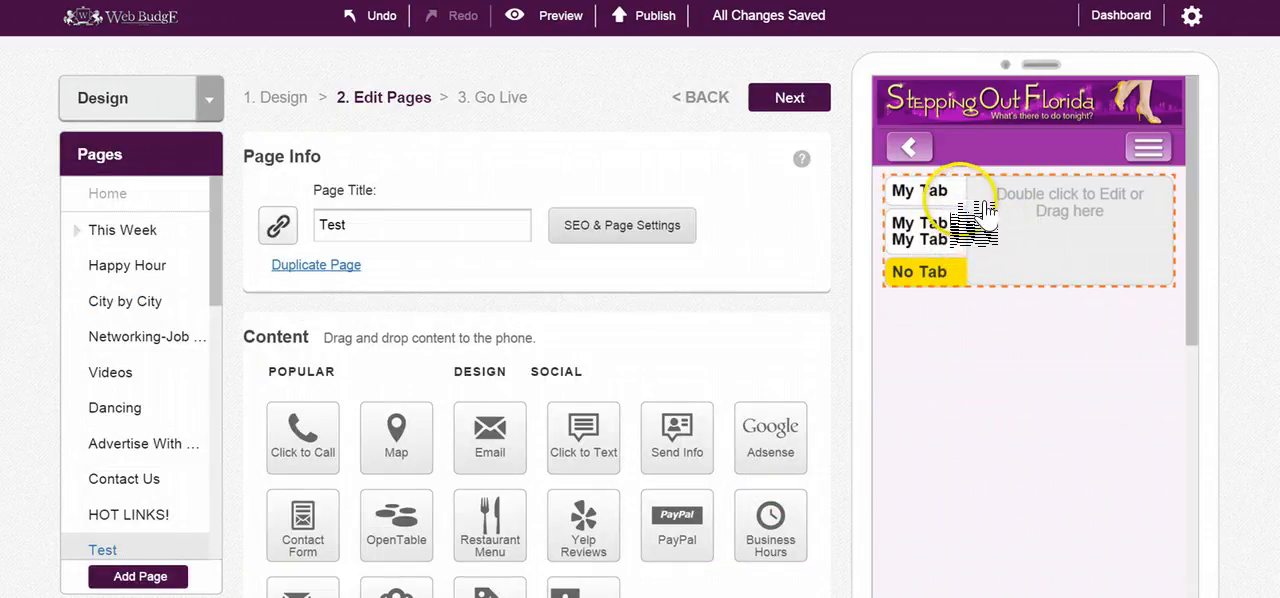
{"action": "right_click", "coordinate": [919, 230]}
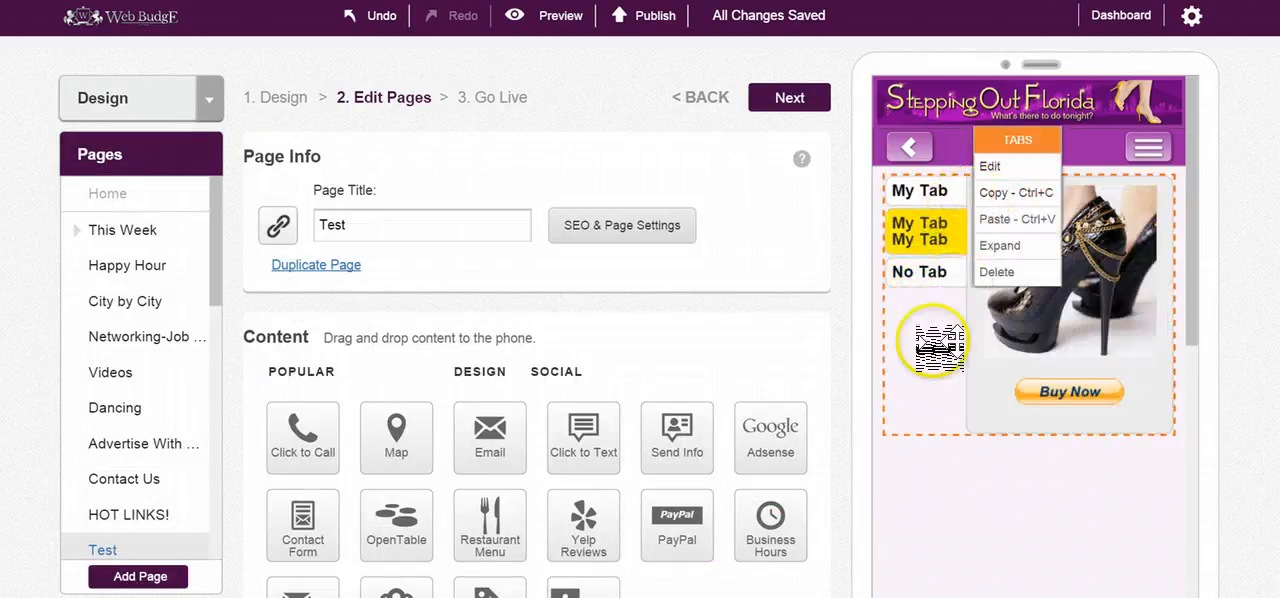